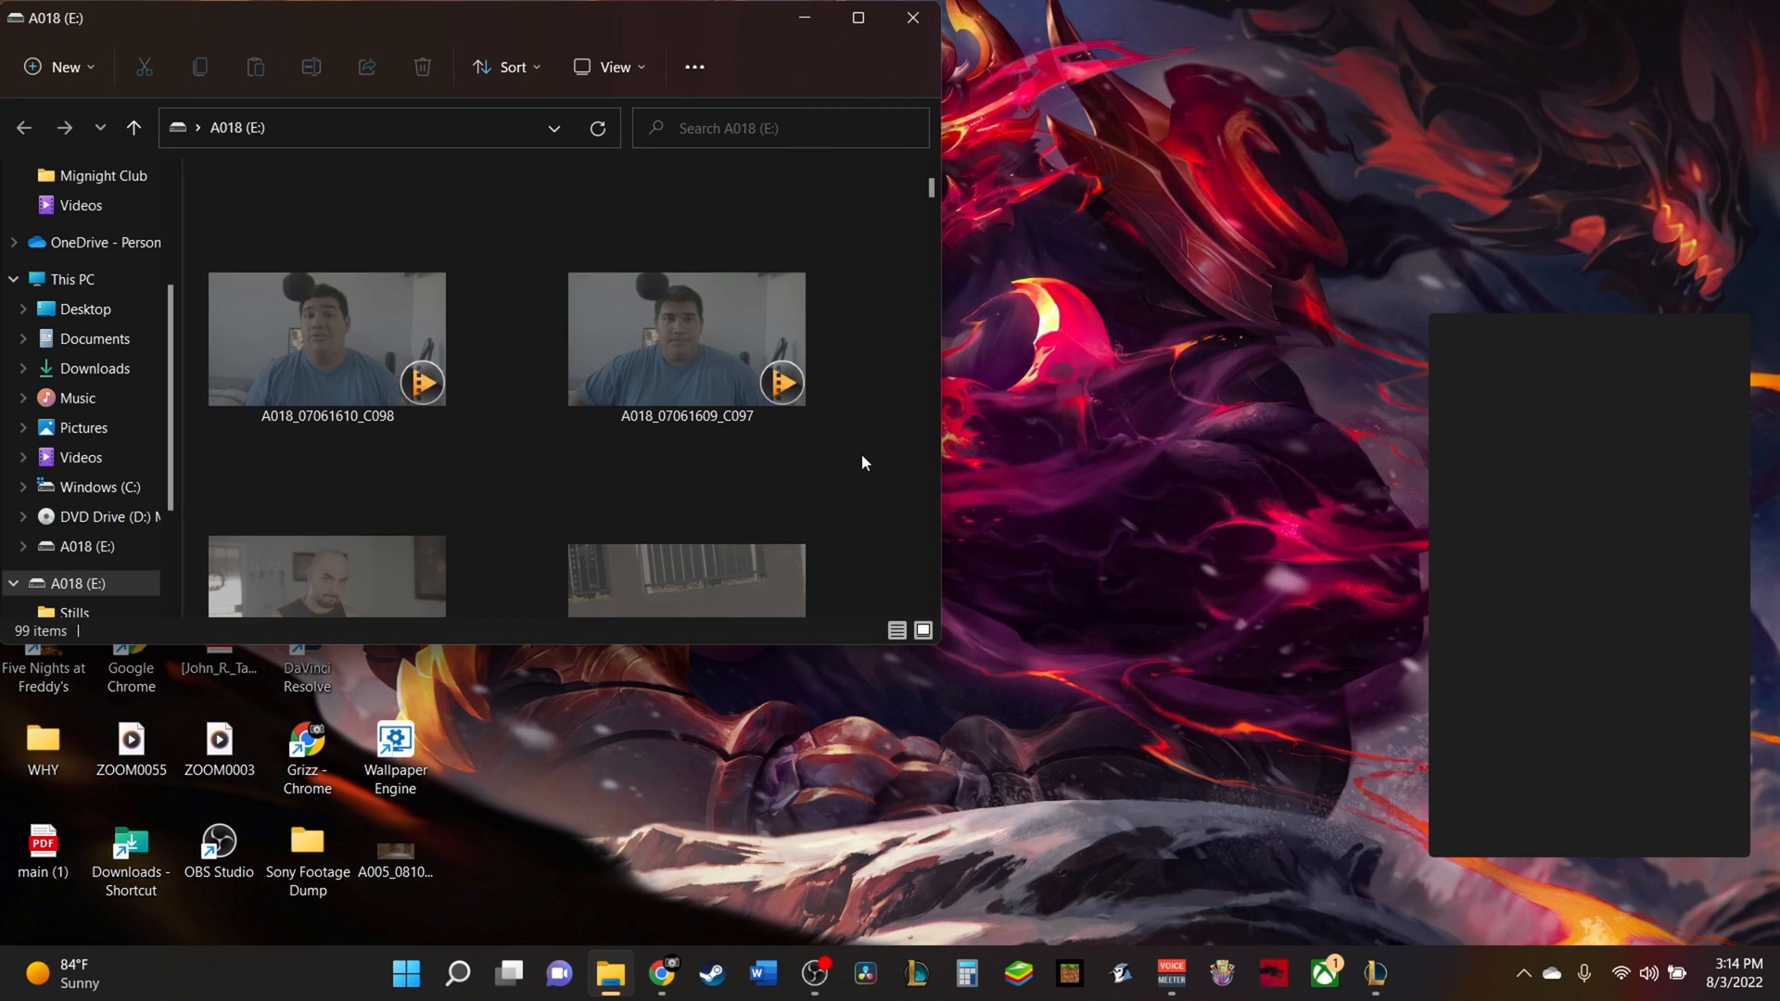
Bring the GYRO TUTORIAL project into the Edit page workspace with its video transitions listed.
{"action": "scroll", "scroll_direction": "down", "scroll_amount": 3}
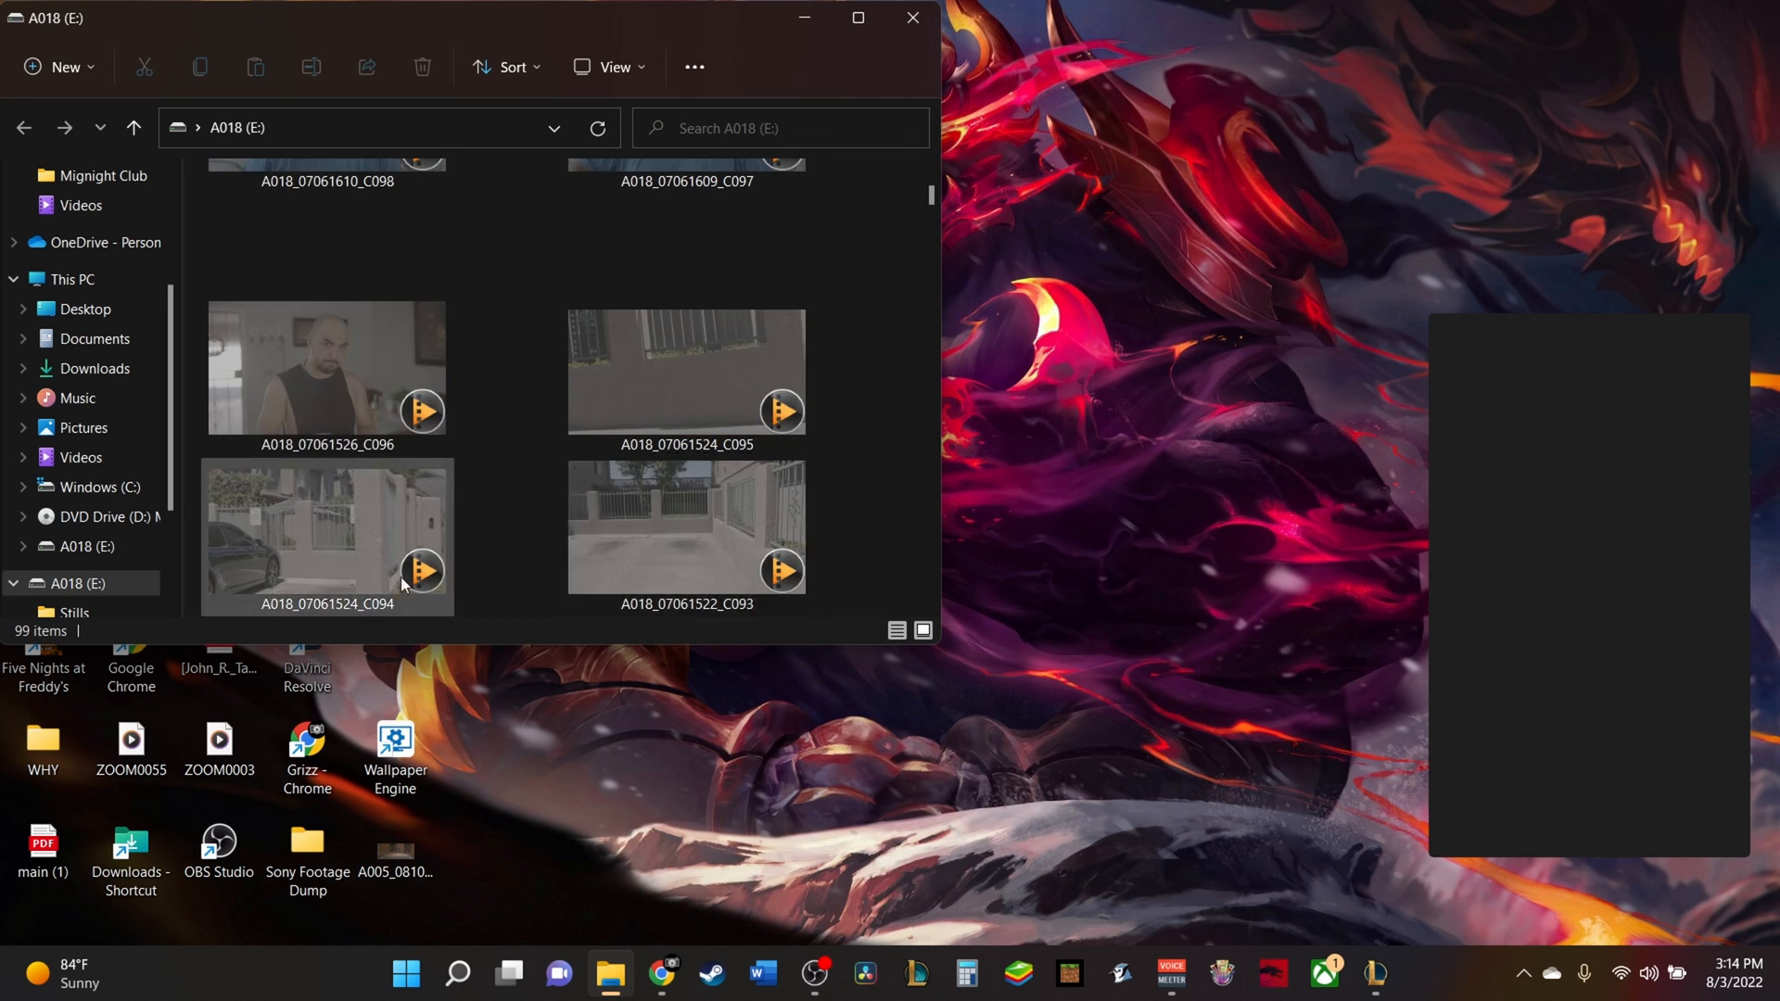
{"action": "scroll", "scroll_direction": "up", "scroll_amount": 3}
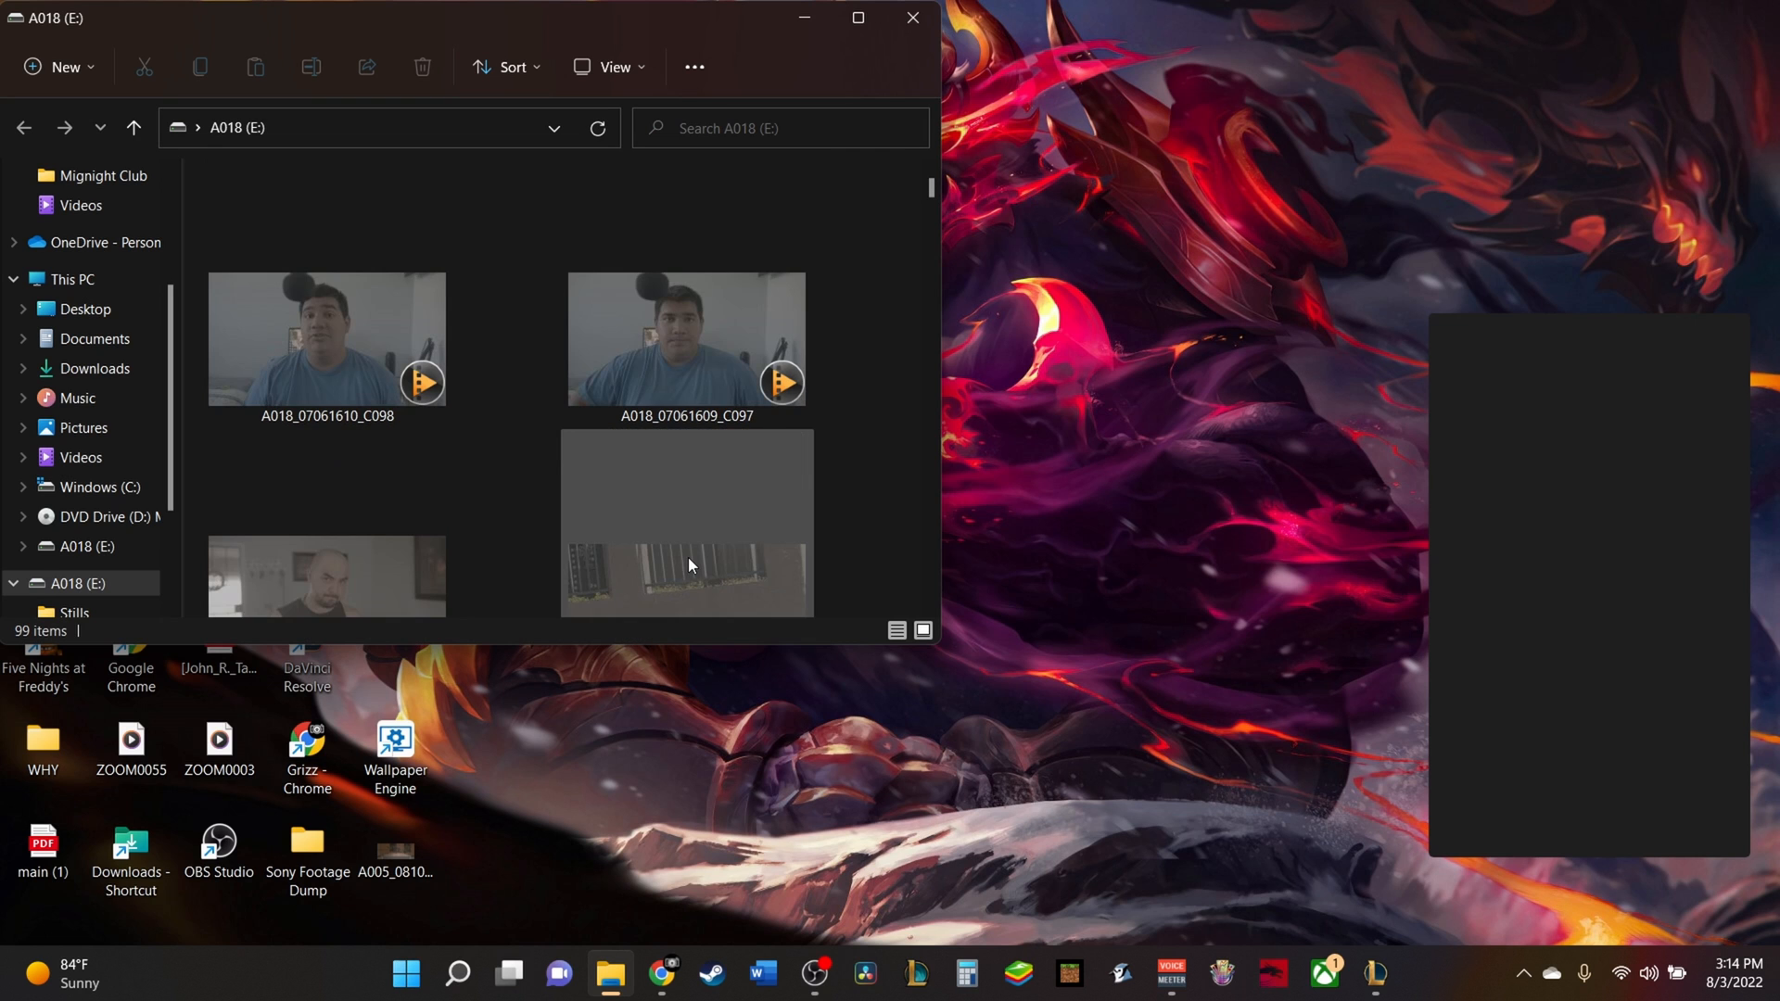
{"action": "scroll", "scroll_direction": "down", "scroll_amount": 3}
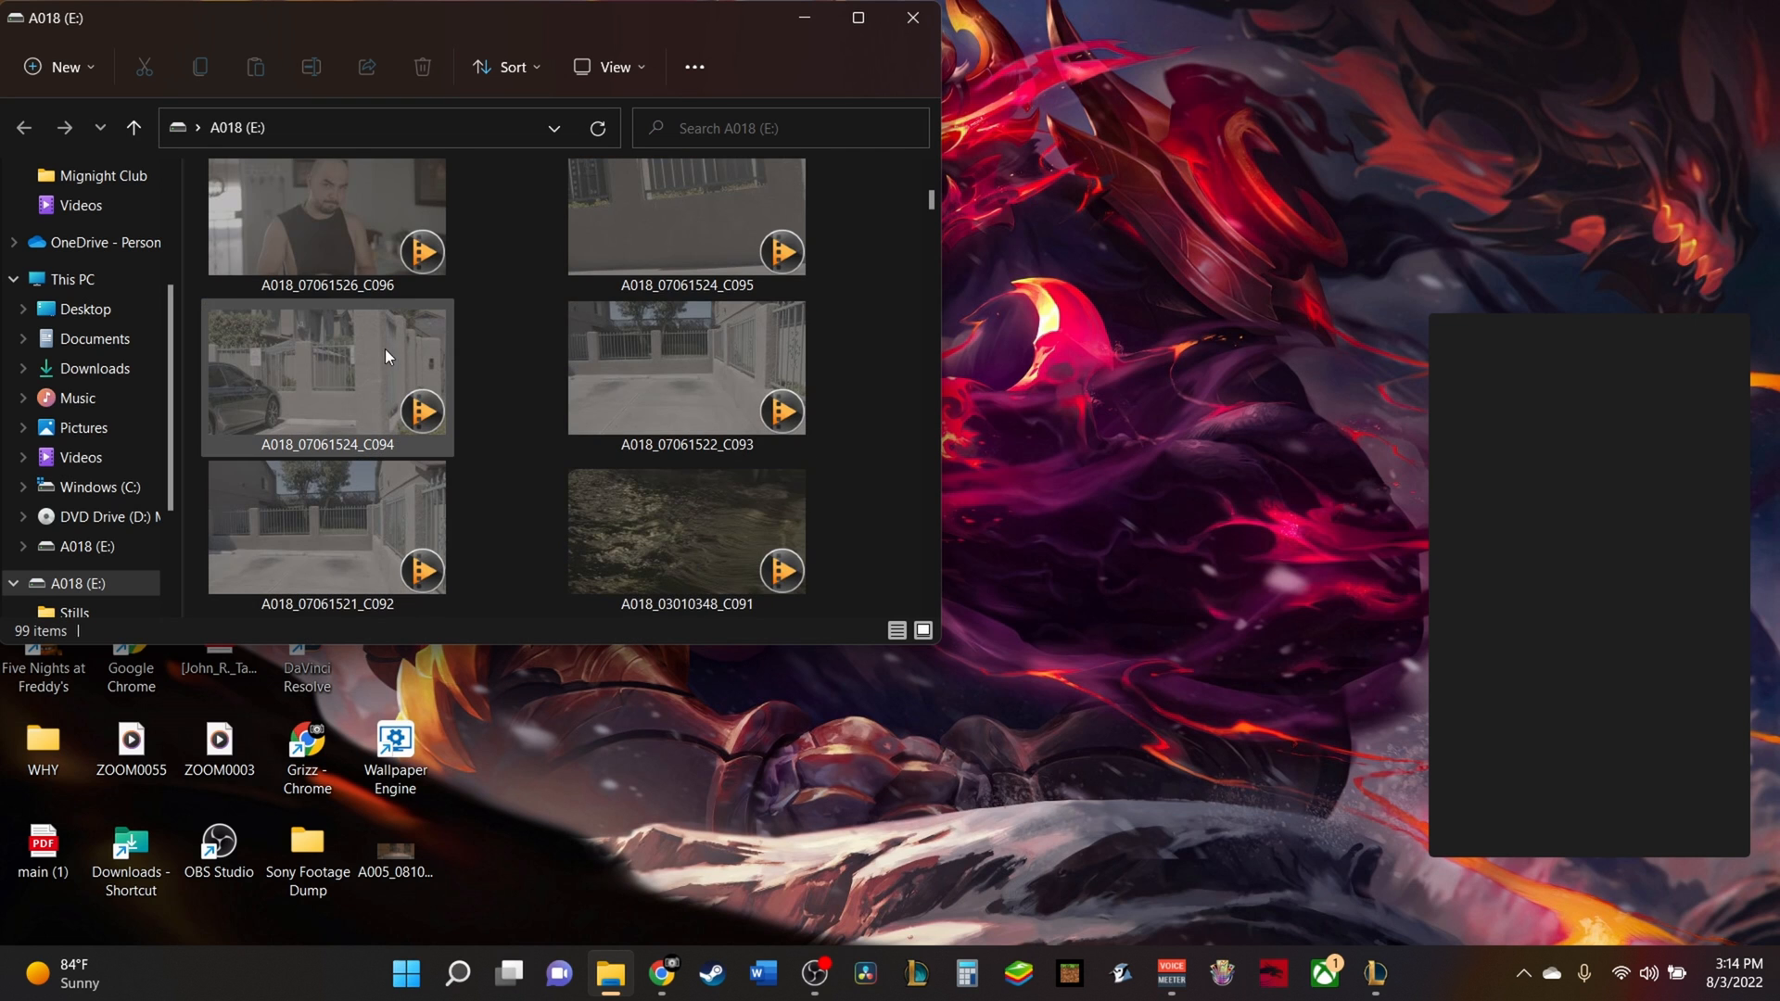
{"action": "mouse_move", "coordinate": [363, 370]}
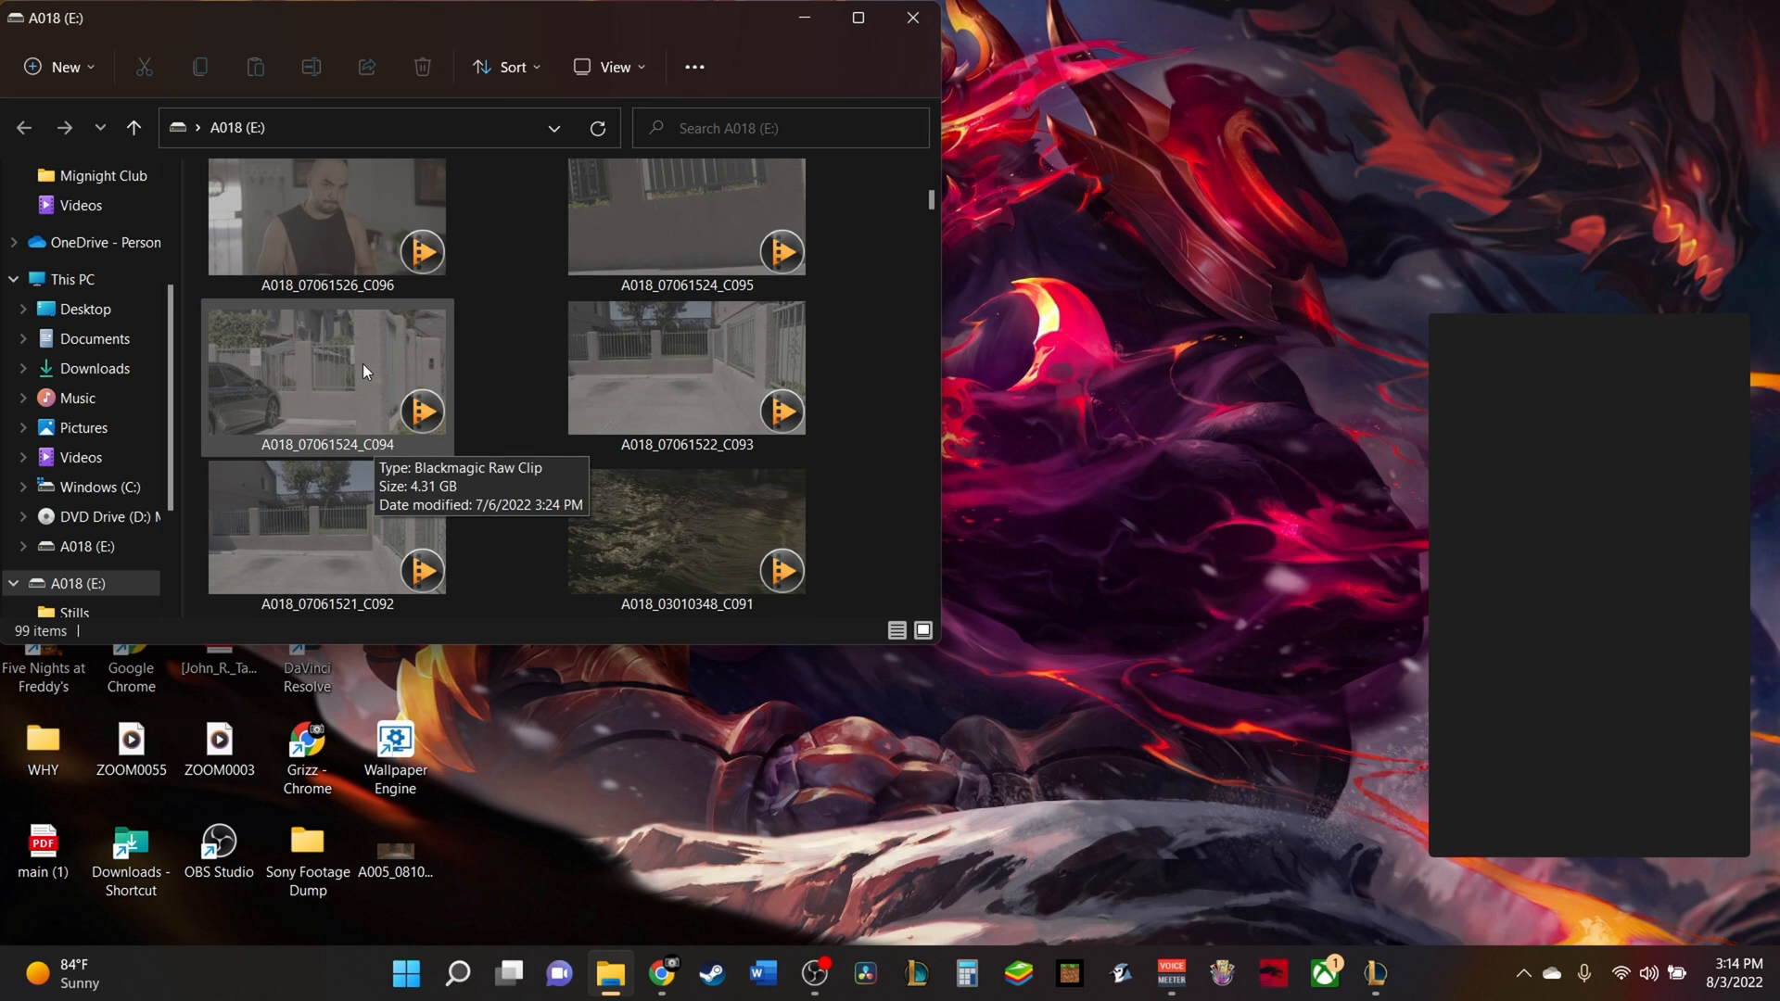
{"action": "left_click", "coordinate": [686, 528]}
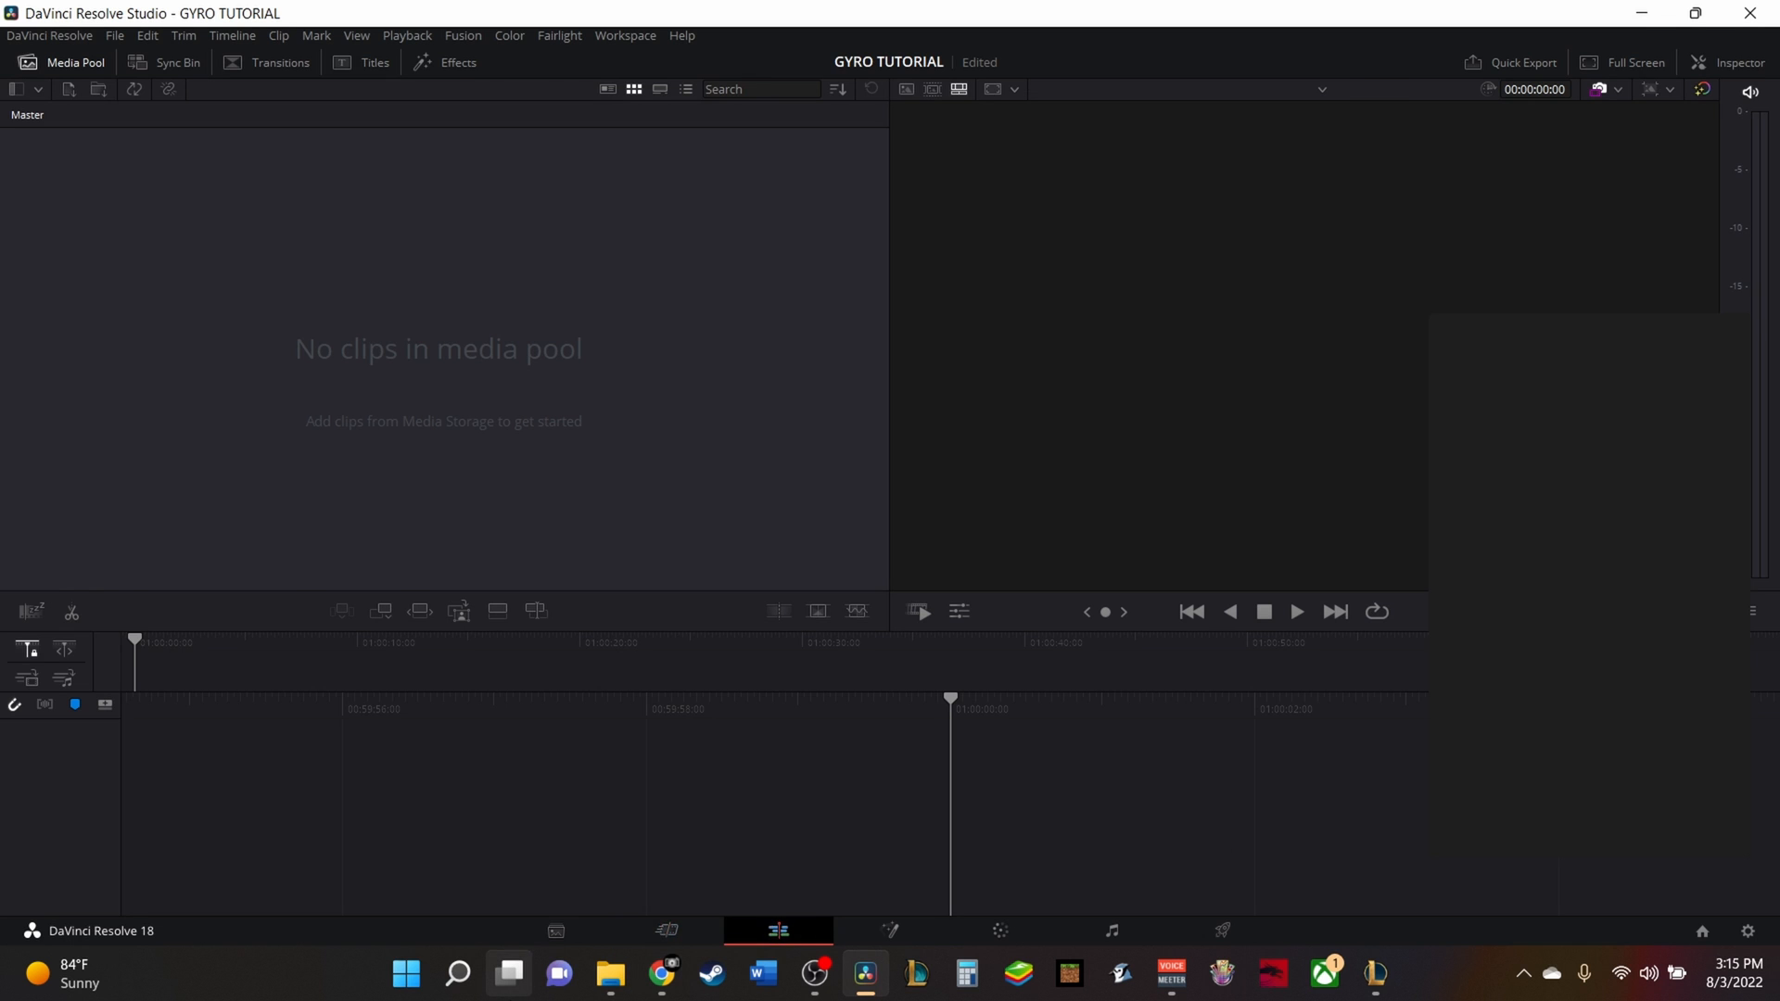
{"action": "left_click", "coordinate": [206, 63]}
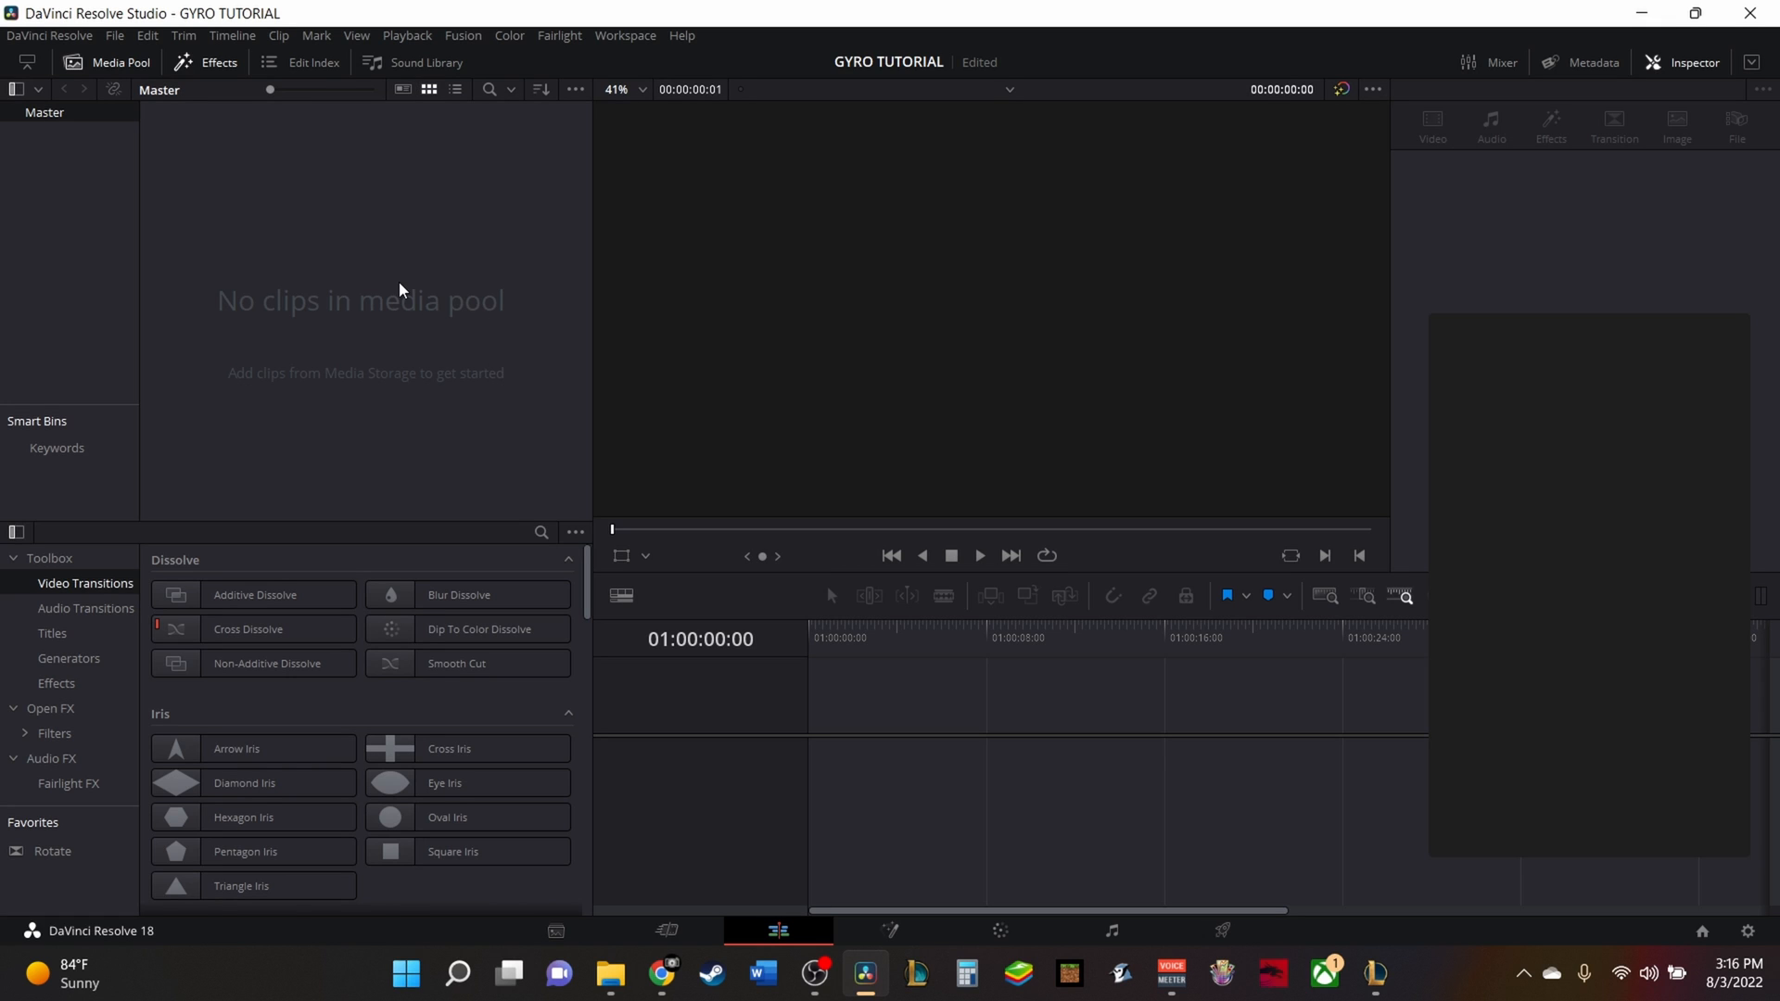
{"action": "mouse_move", "coordinate": [914, 973]}
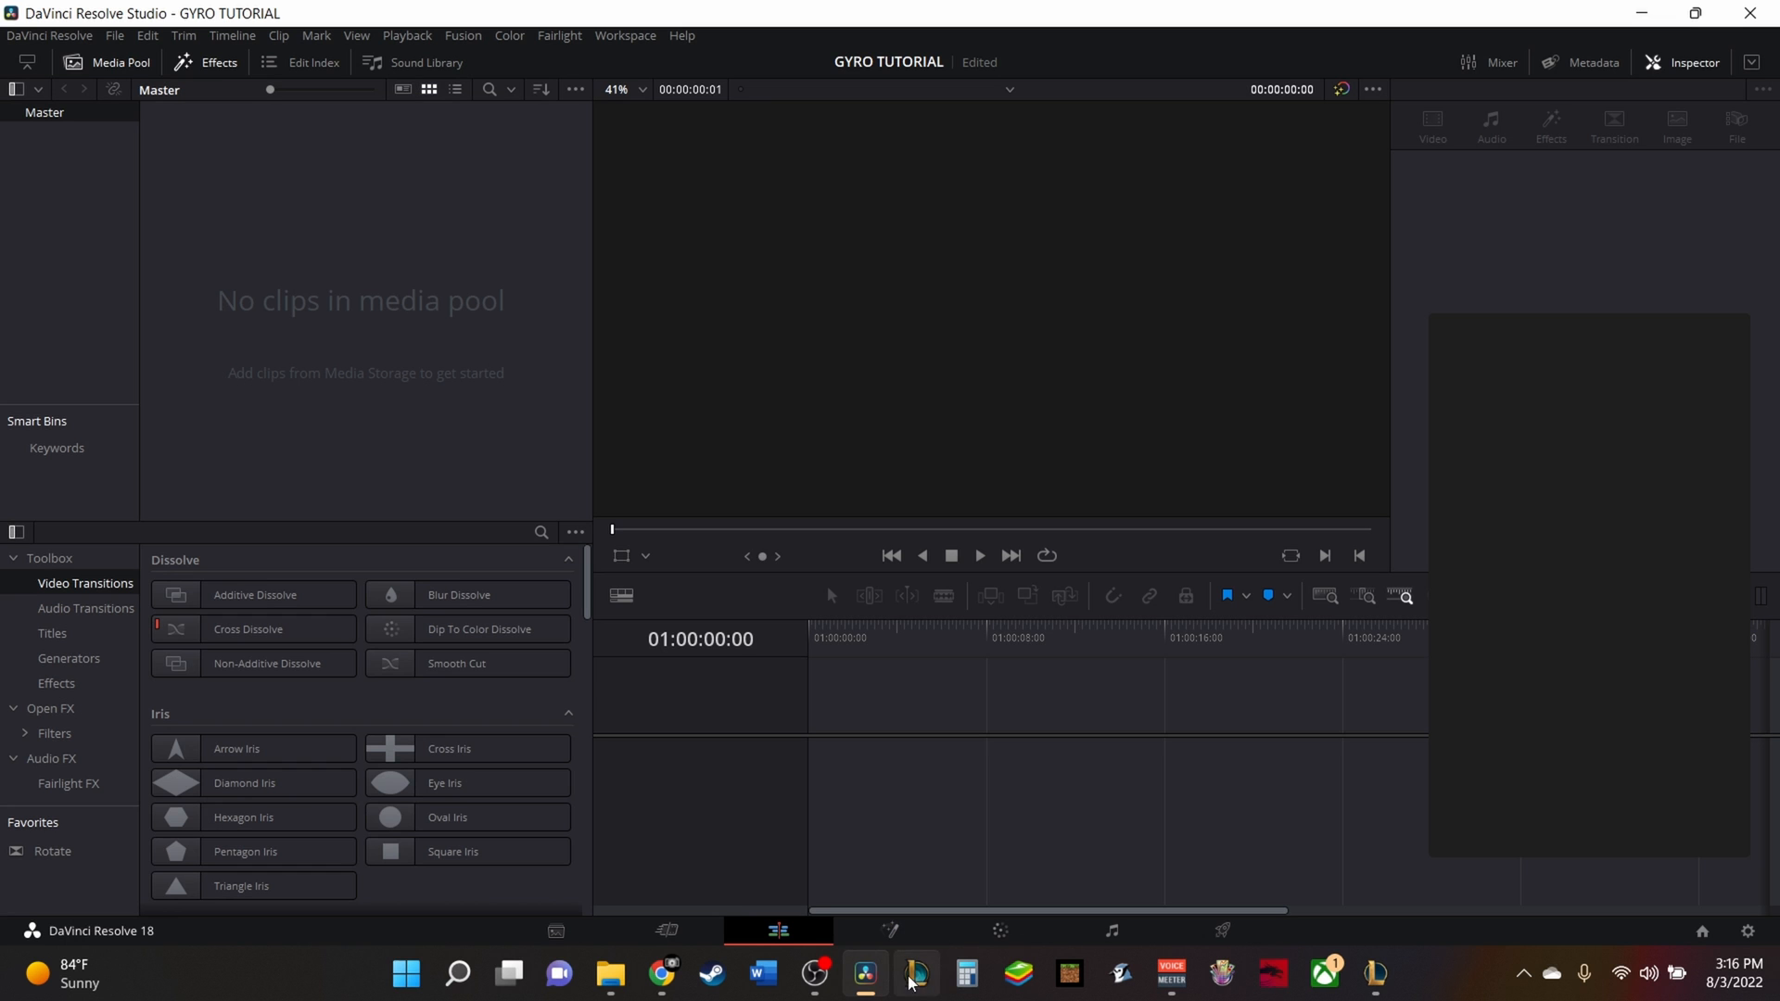
Import BRAW clip A018_07061521_C092, put it on Timeline 1 and show its Inspector settings.
{"action": "left_click", "coordinate": [610, 980]}
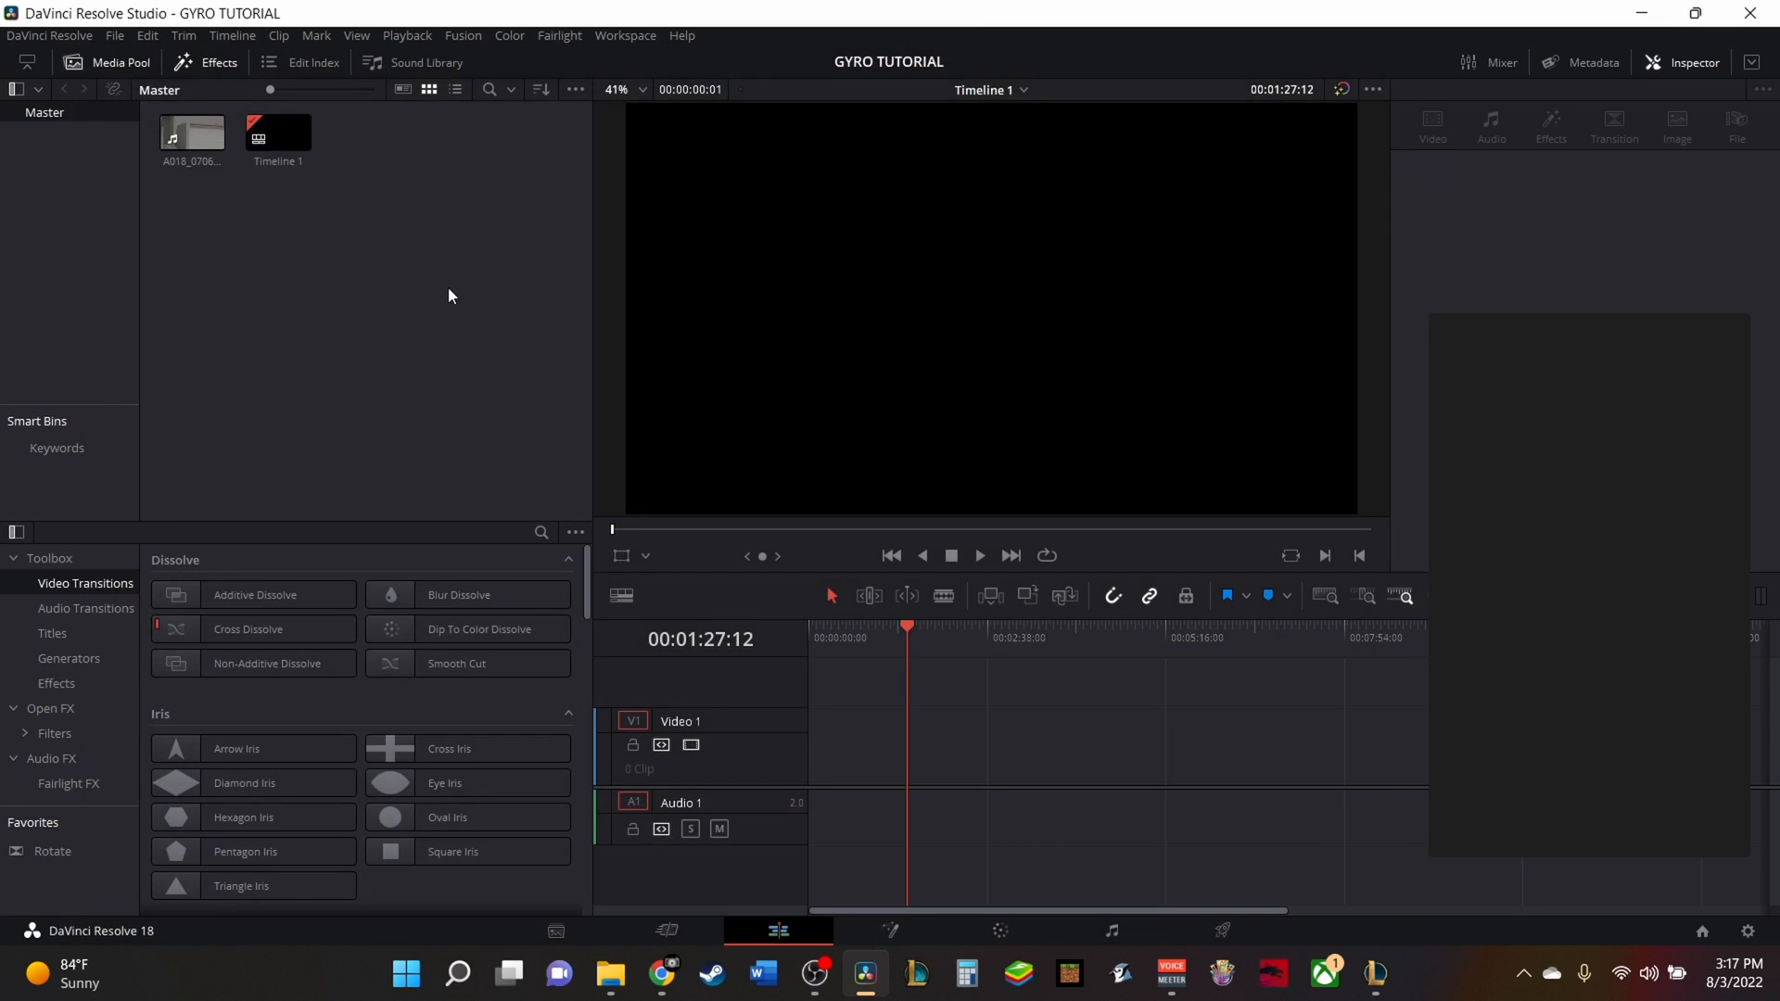
{"action": "left_click", "coordinate": [610, 974]}
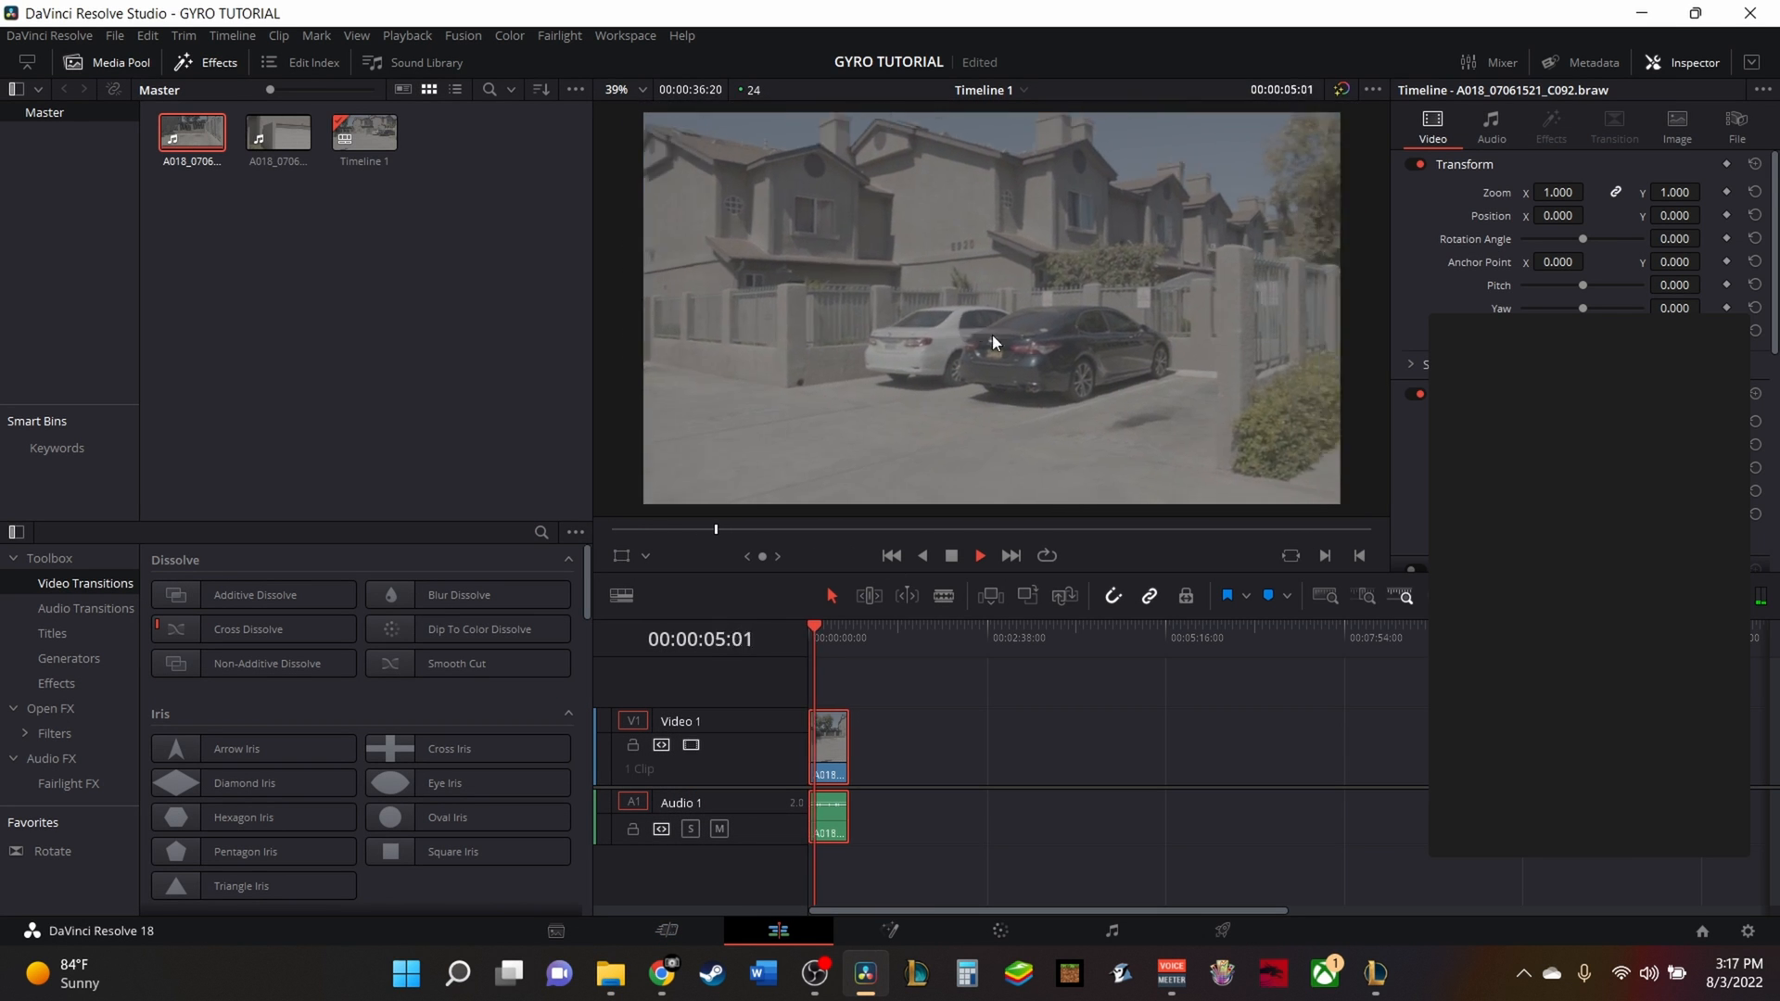
{"action": "left_click", "coordinate": [979, 556]}
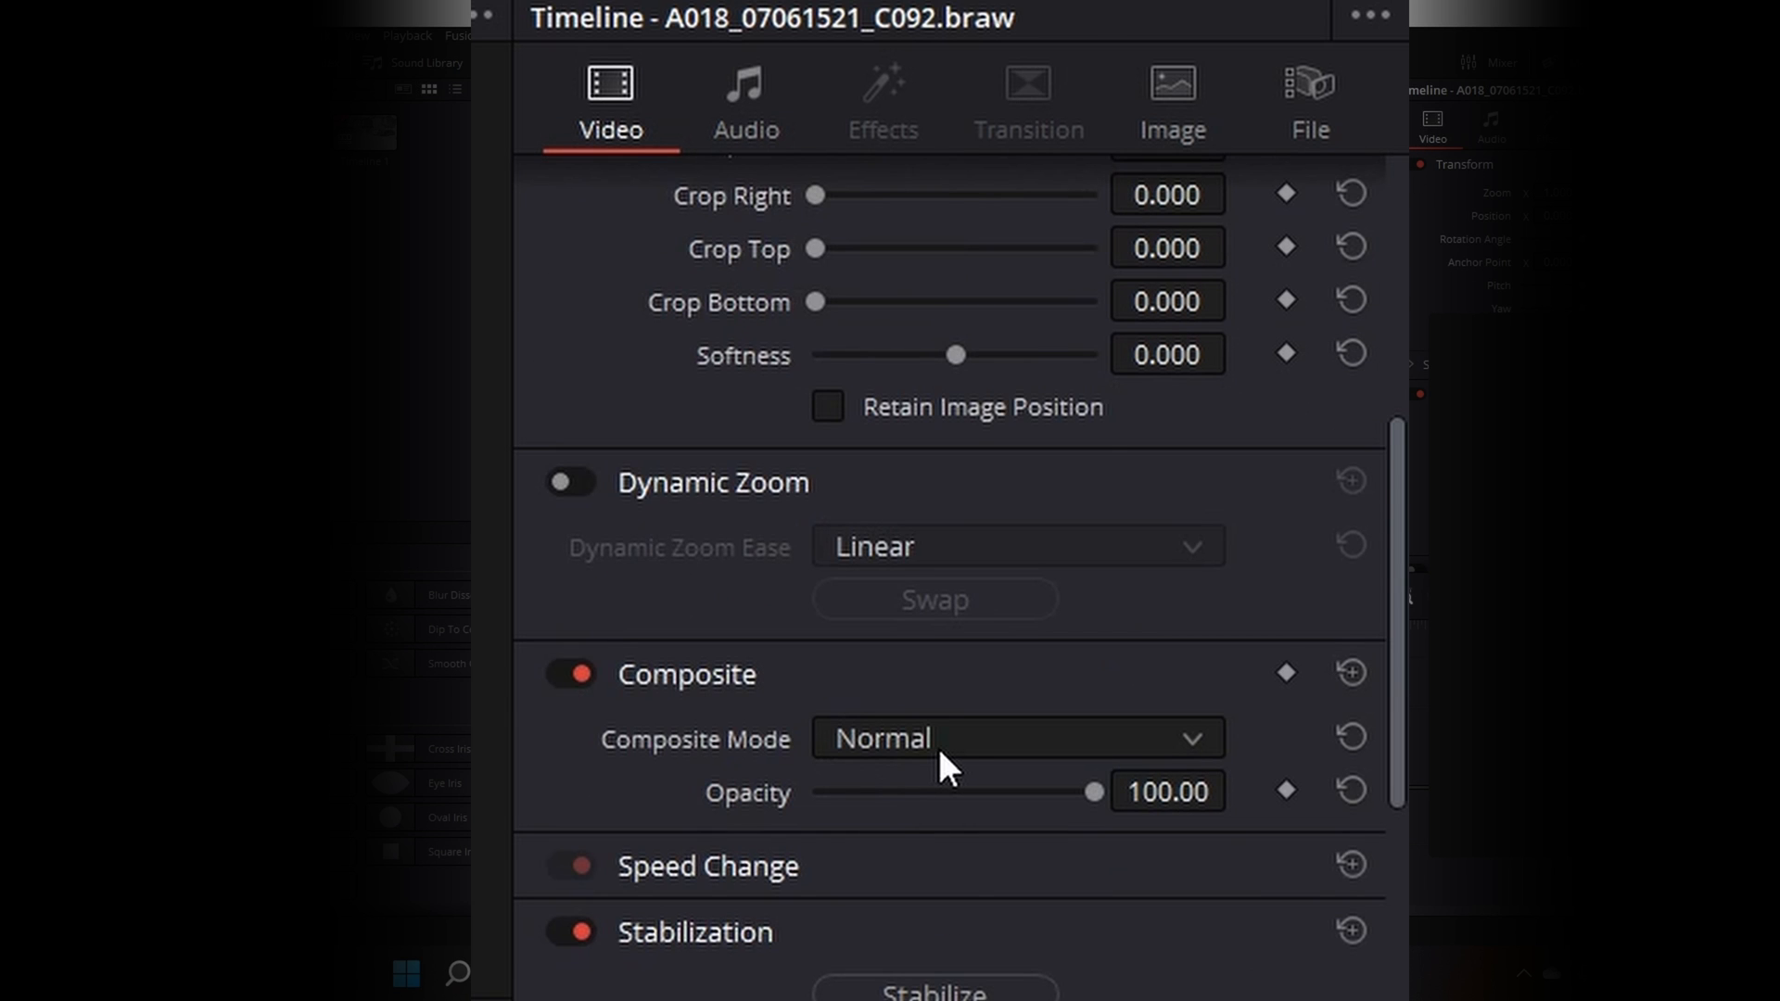
Scroll the Inspector's Video settings down to the Stabilization section.
{"action": "scroll", "scroll_direction": "up", "scroll_amount": 3}
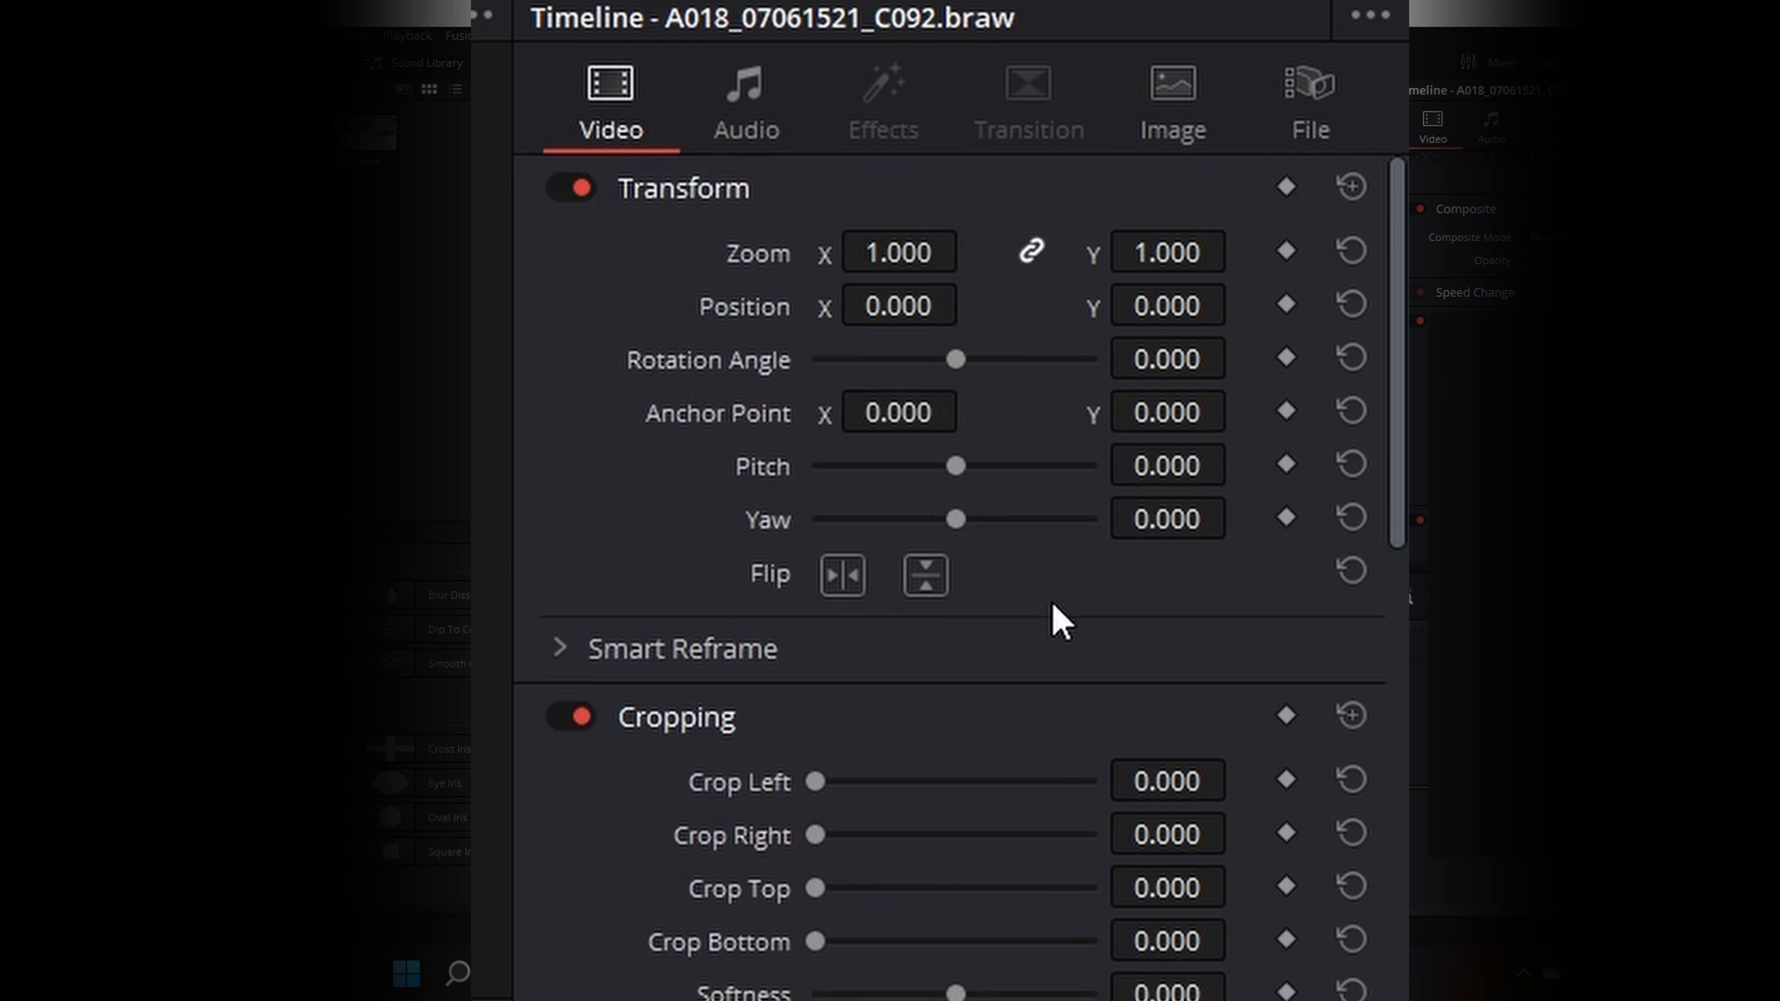
{"action": "scroll", "scroll_direction": "down", "scroll_amount": 3}
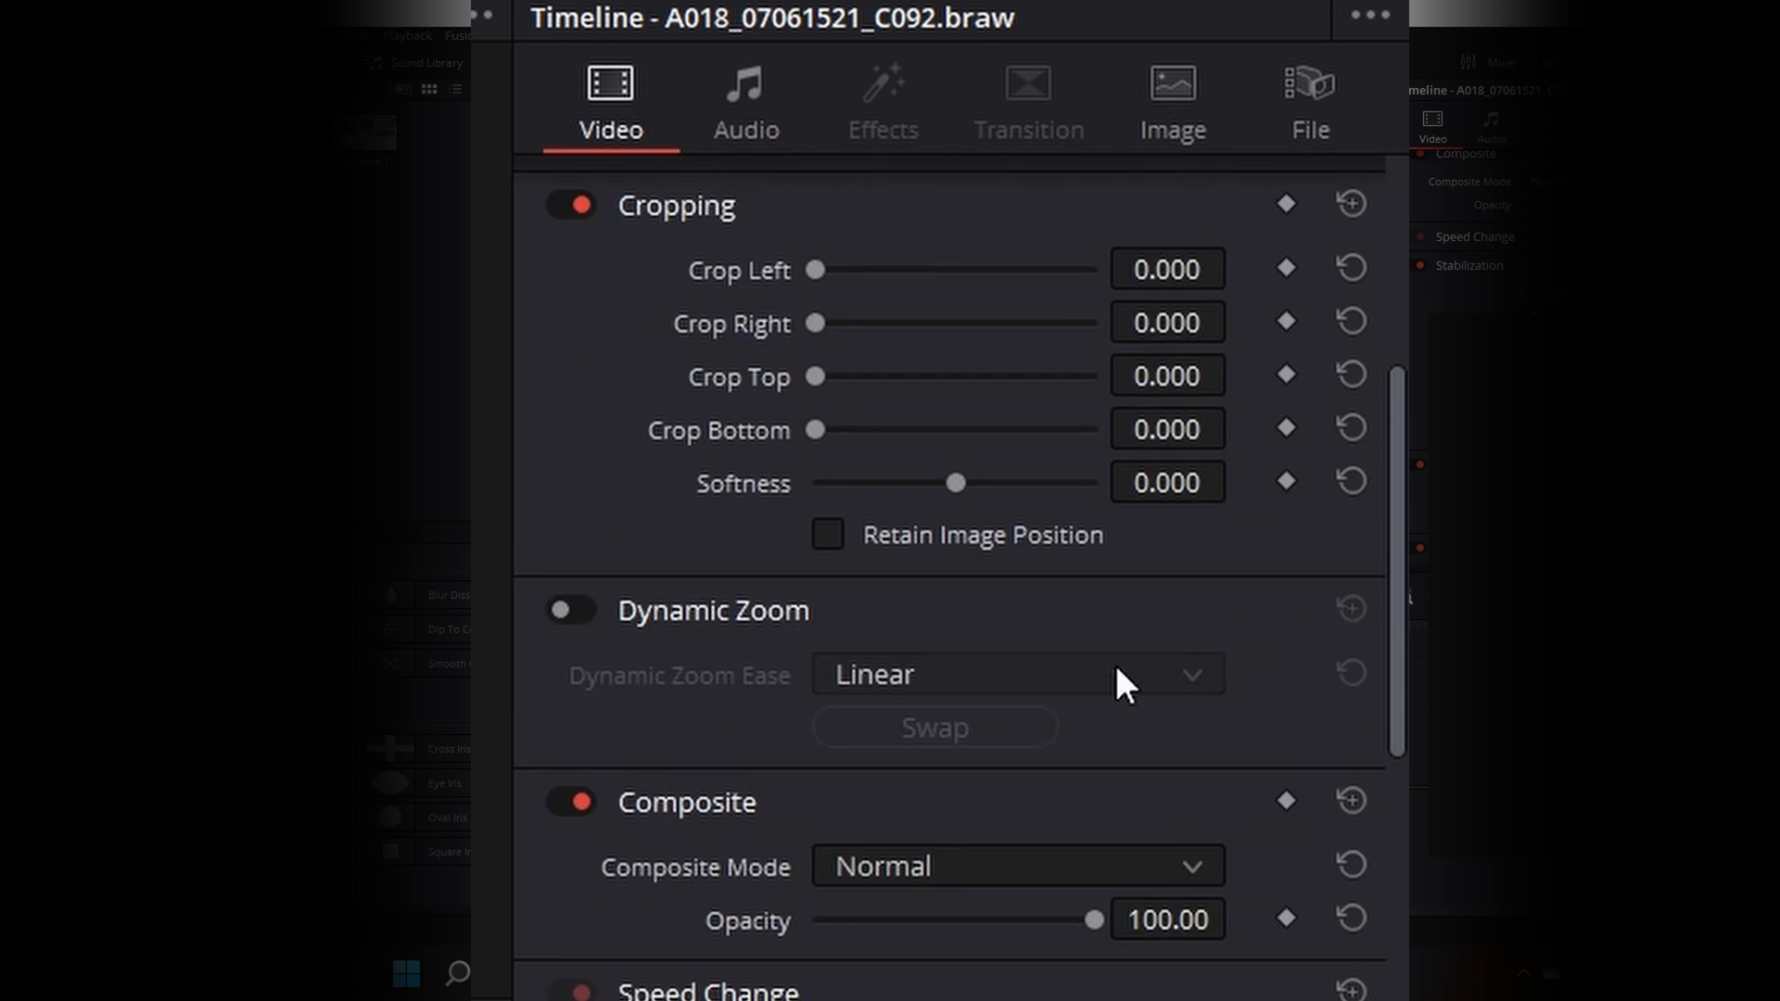
{"action": "scroll", "scroll_direction": "down", "scroll_amount": 3}
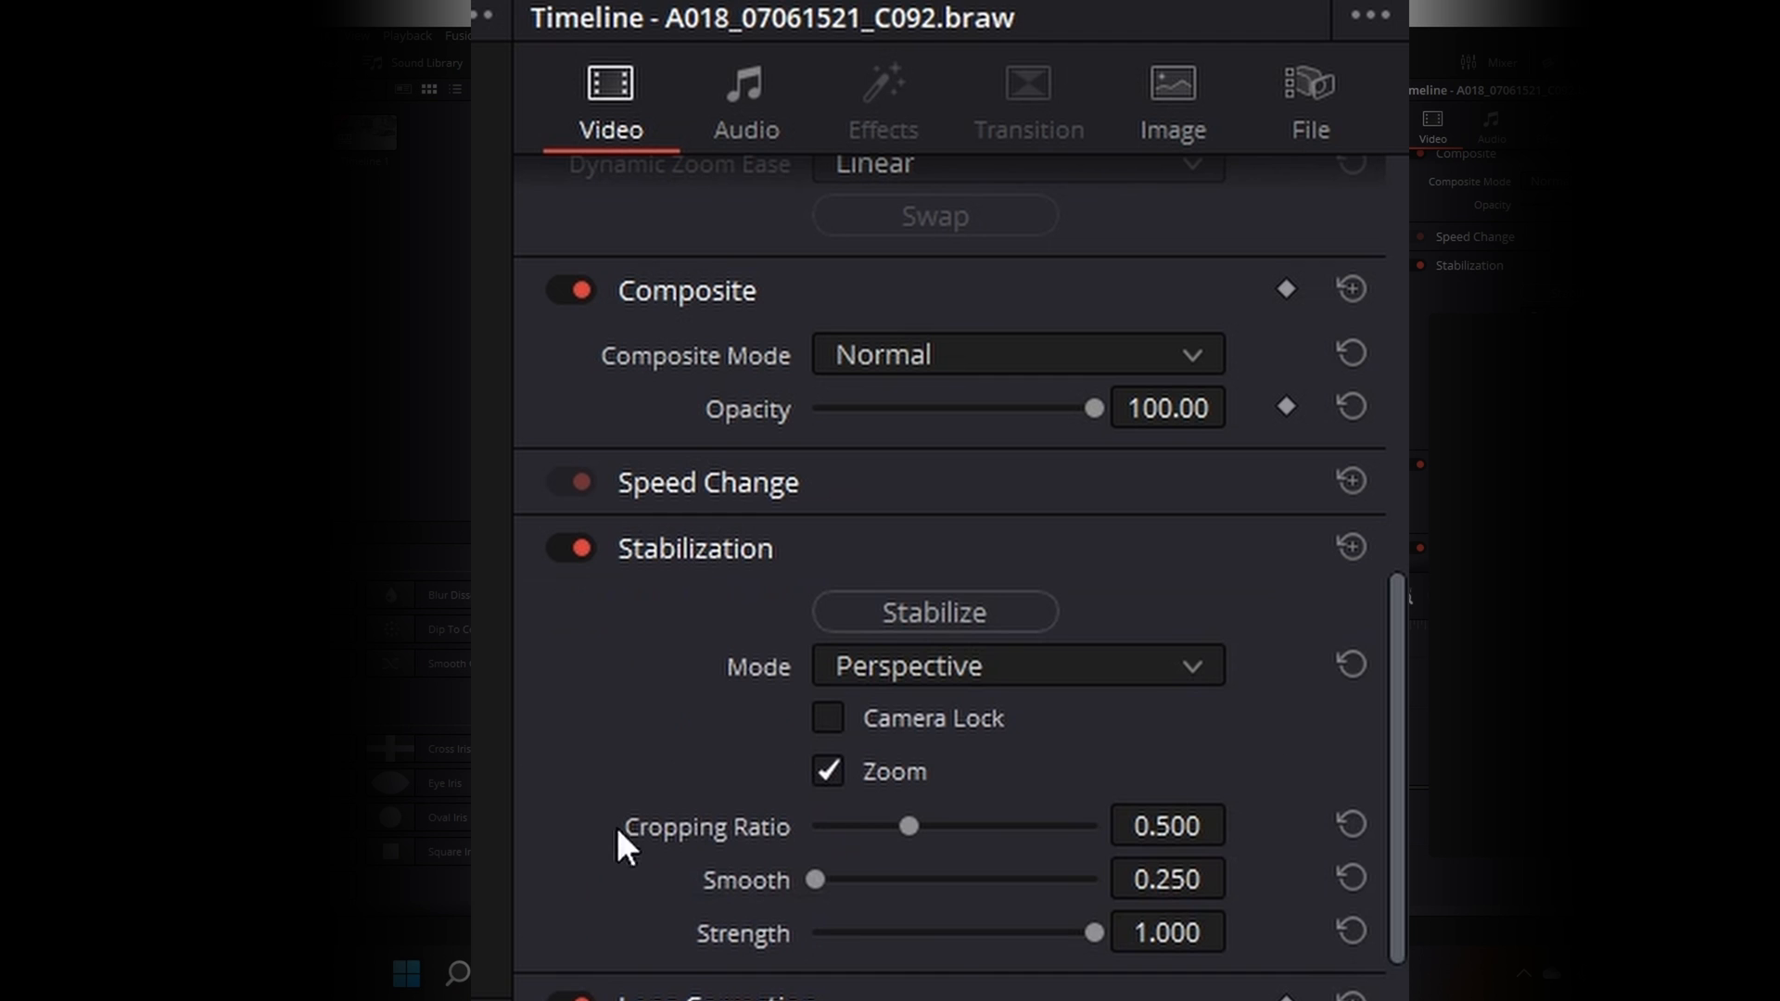
{"action": "mouse_move", "coordinate": [1192, 868]}
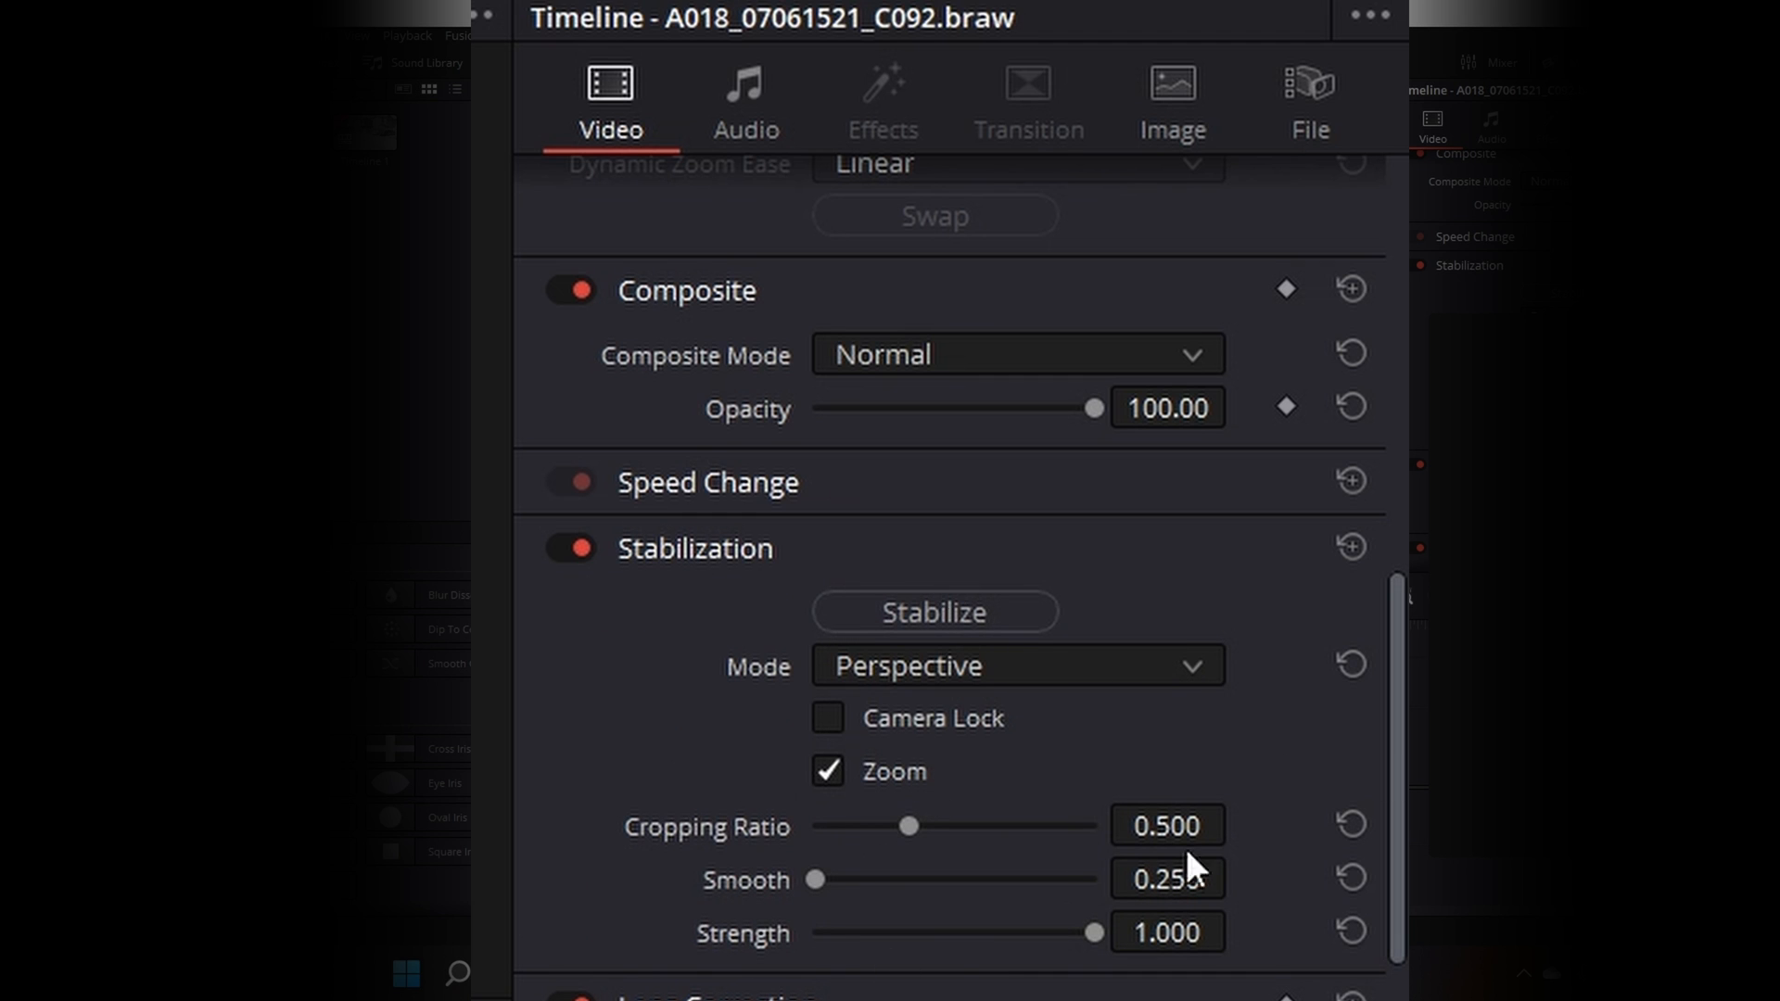
Set stabilization Mode to Camera Gyro with Zoom on and run Stabilize.
{"action": "left_click", "coordinate": [1016, 666]}
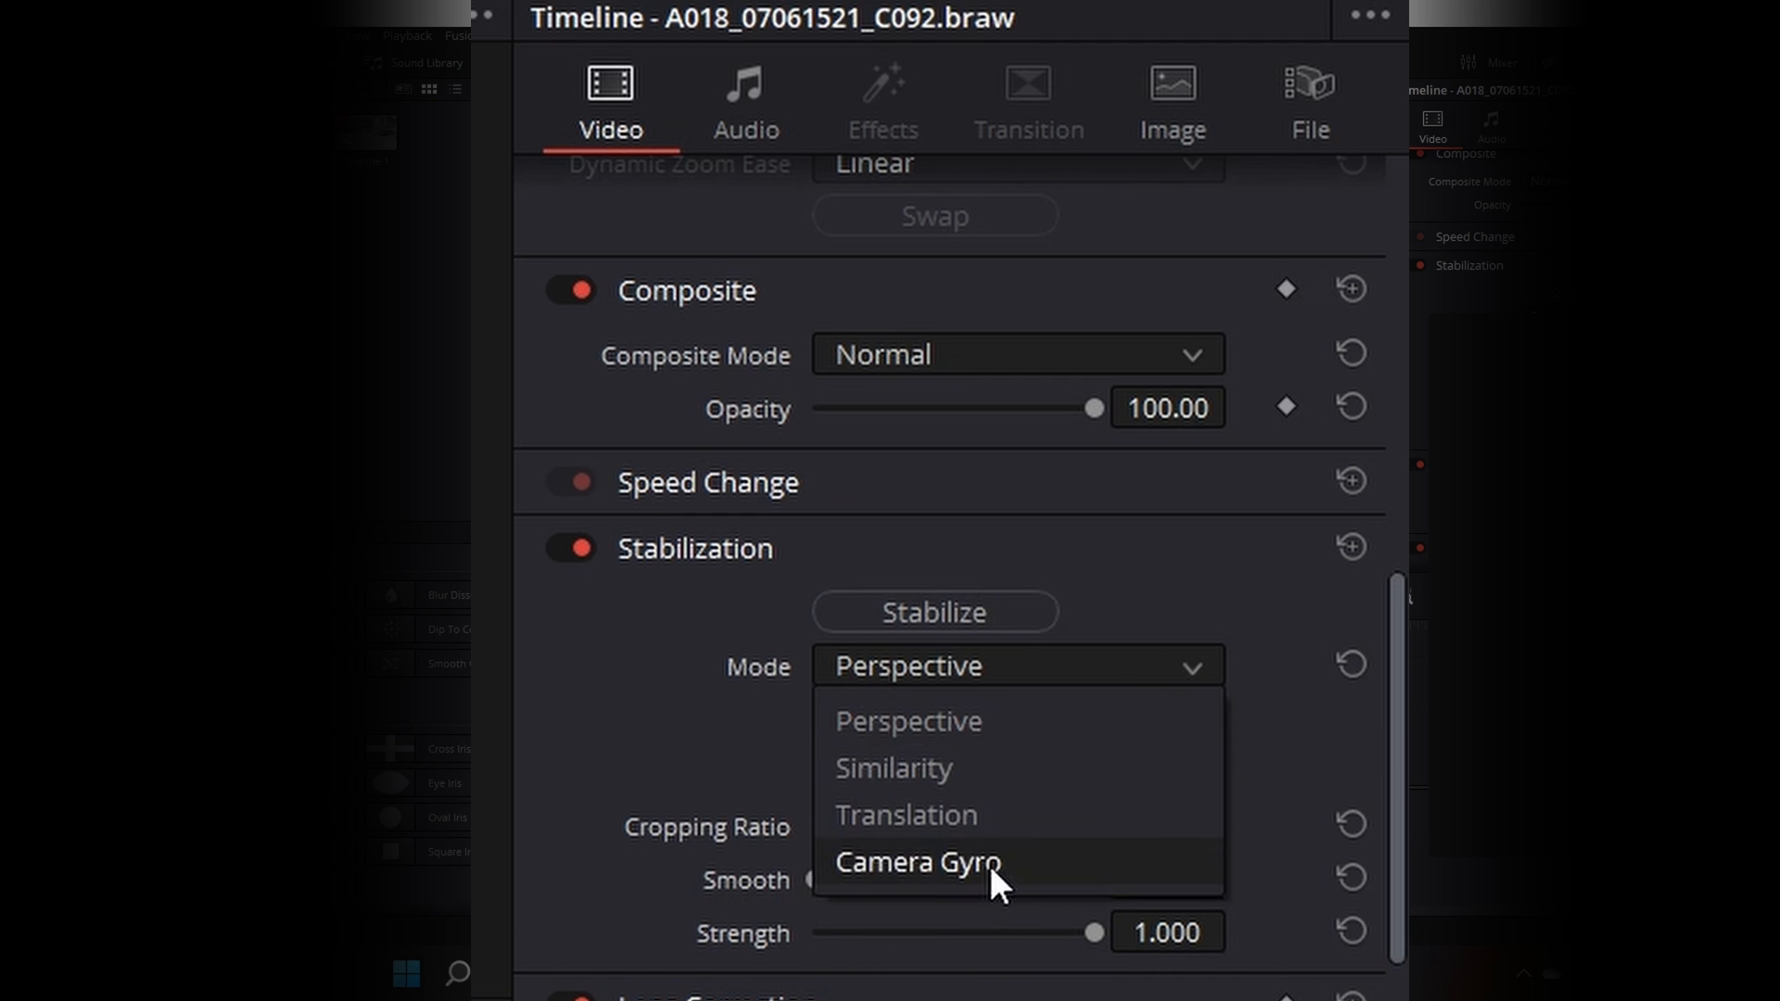
{"action": "left_click", "coordinate": [914, 862]}
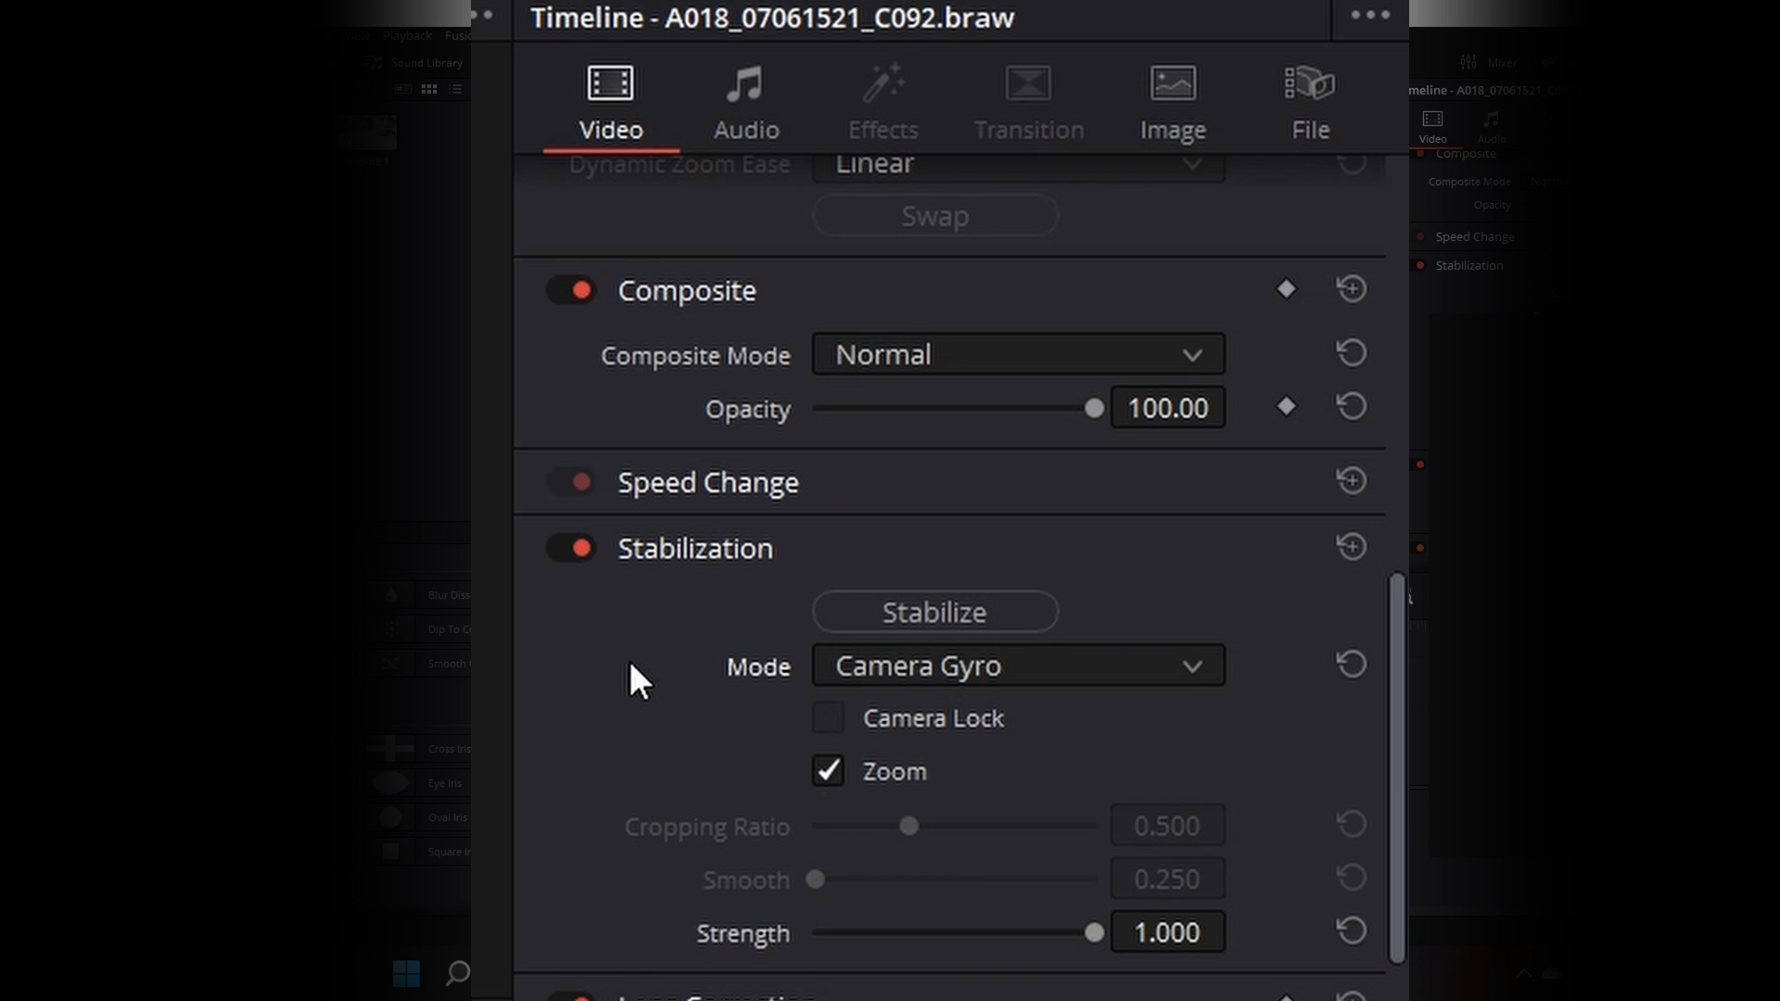
{"action": "mouse_move", "coordinate": [789, 823]}
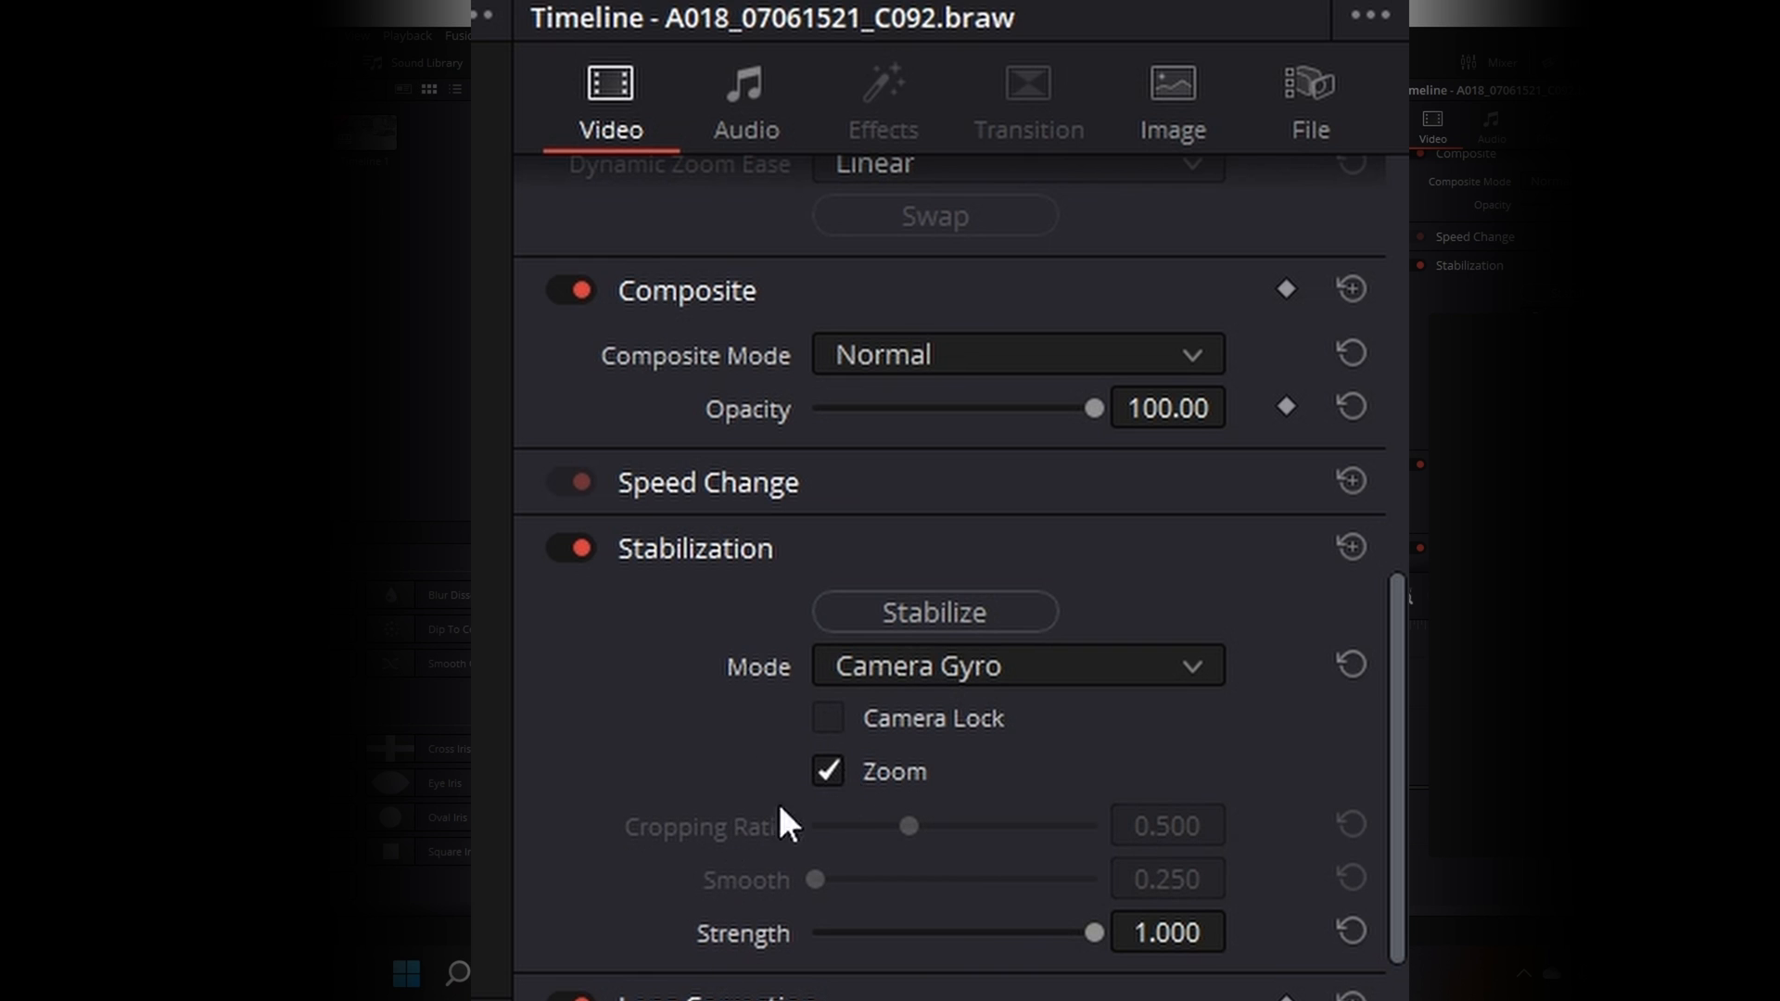
{"action": "mouse_move", "coordinate": [1109, 959]}
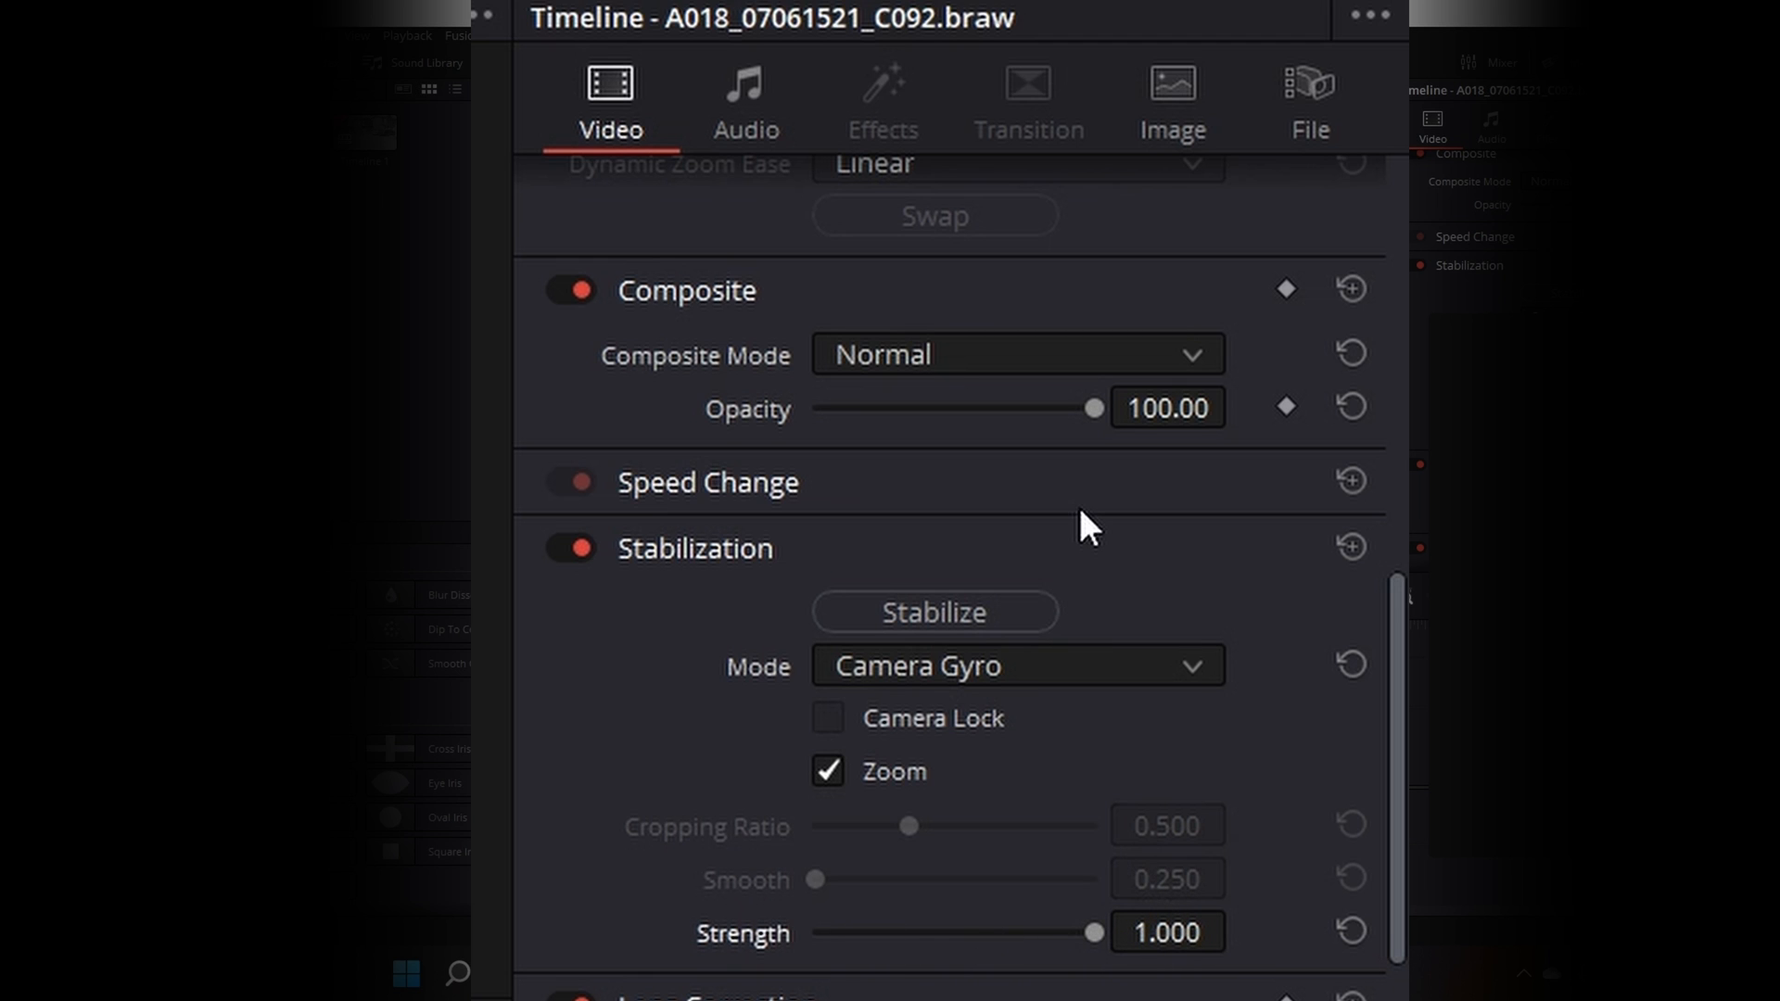
{"action": "mouse_move", "coordinate": [1167, 616]}
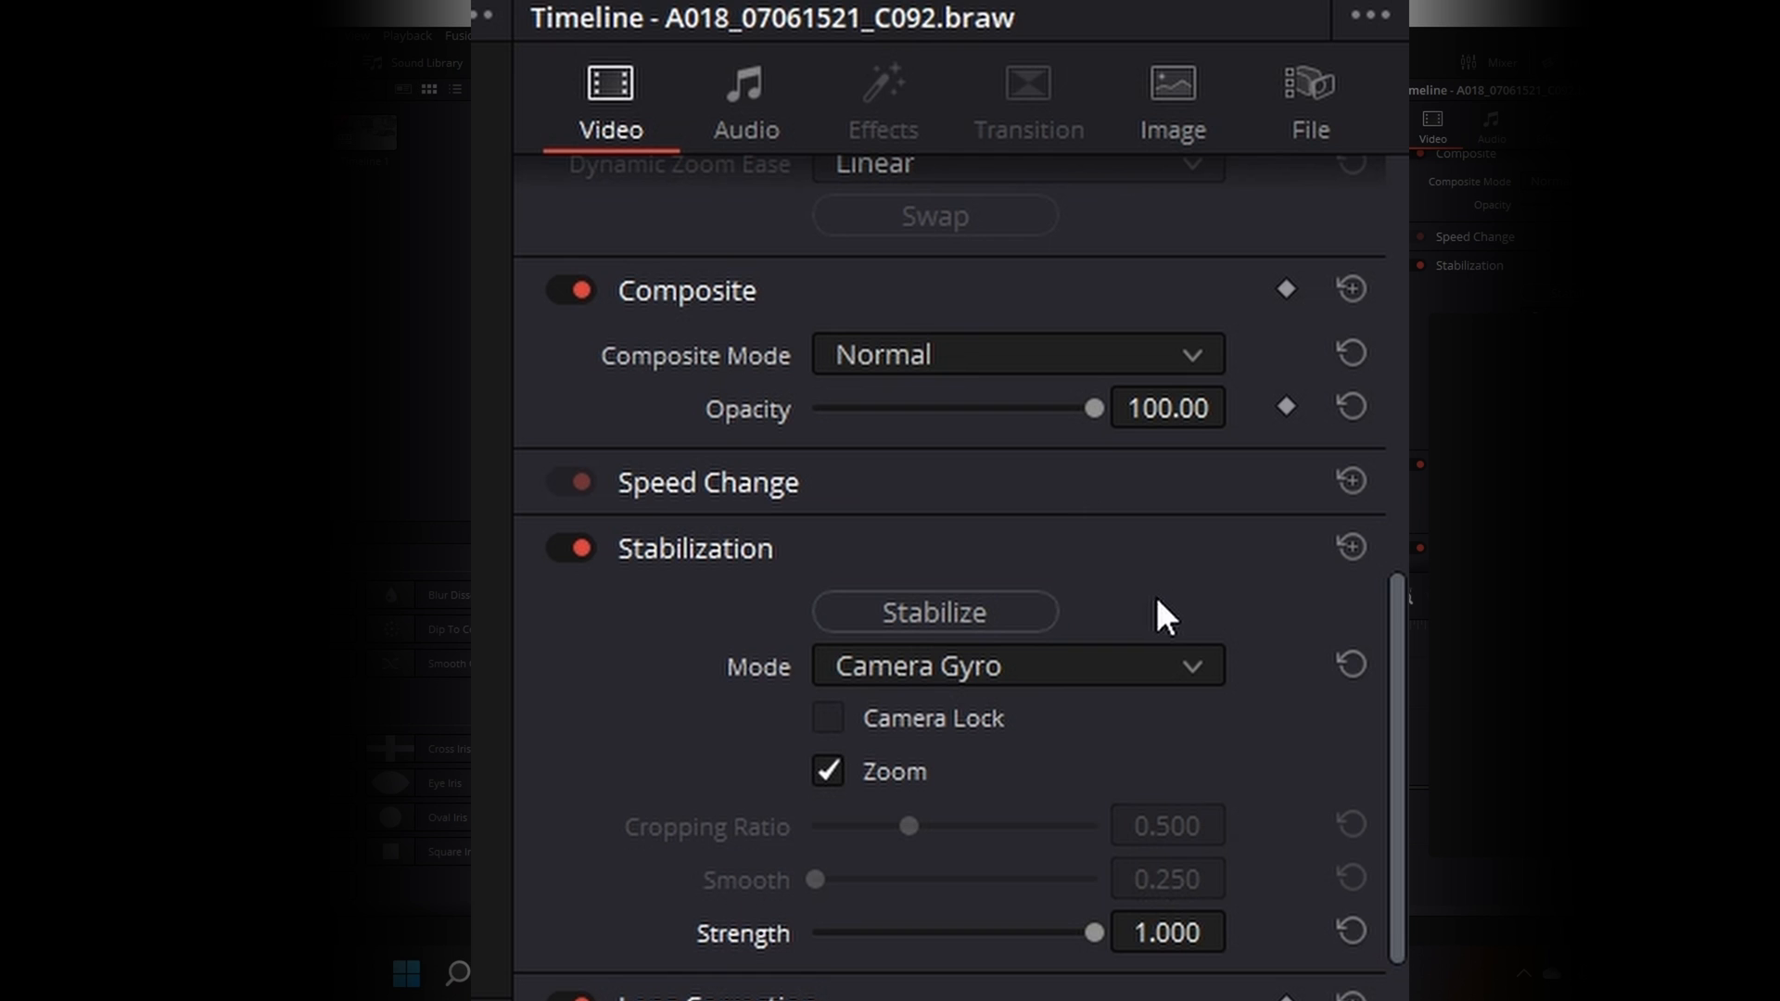
{"action": "mouse_move", "coordinate": [1179, 940]}
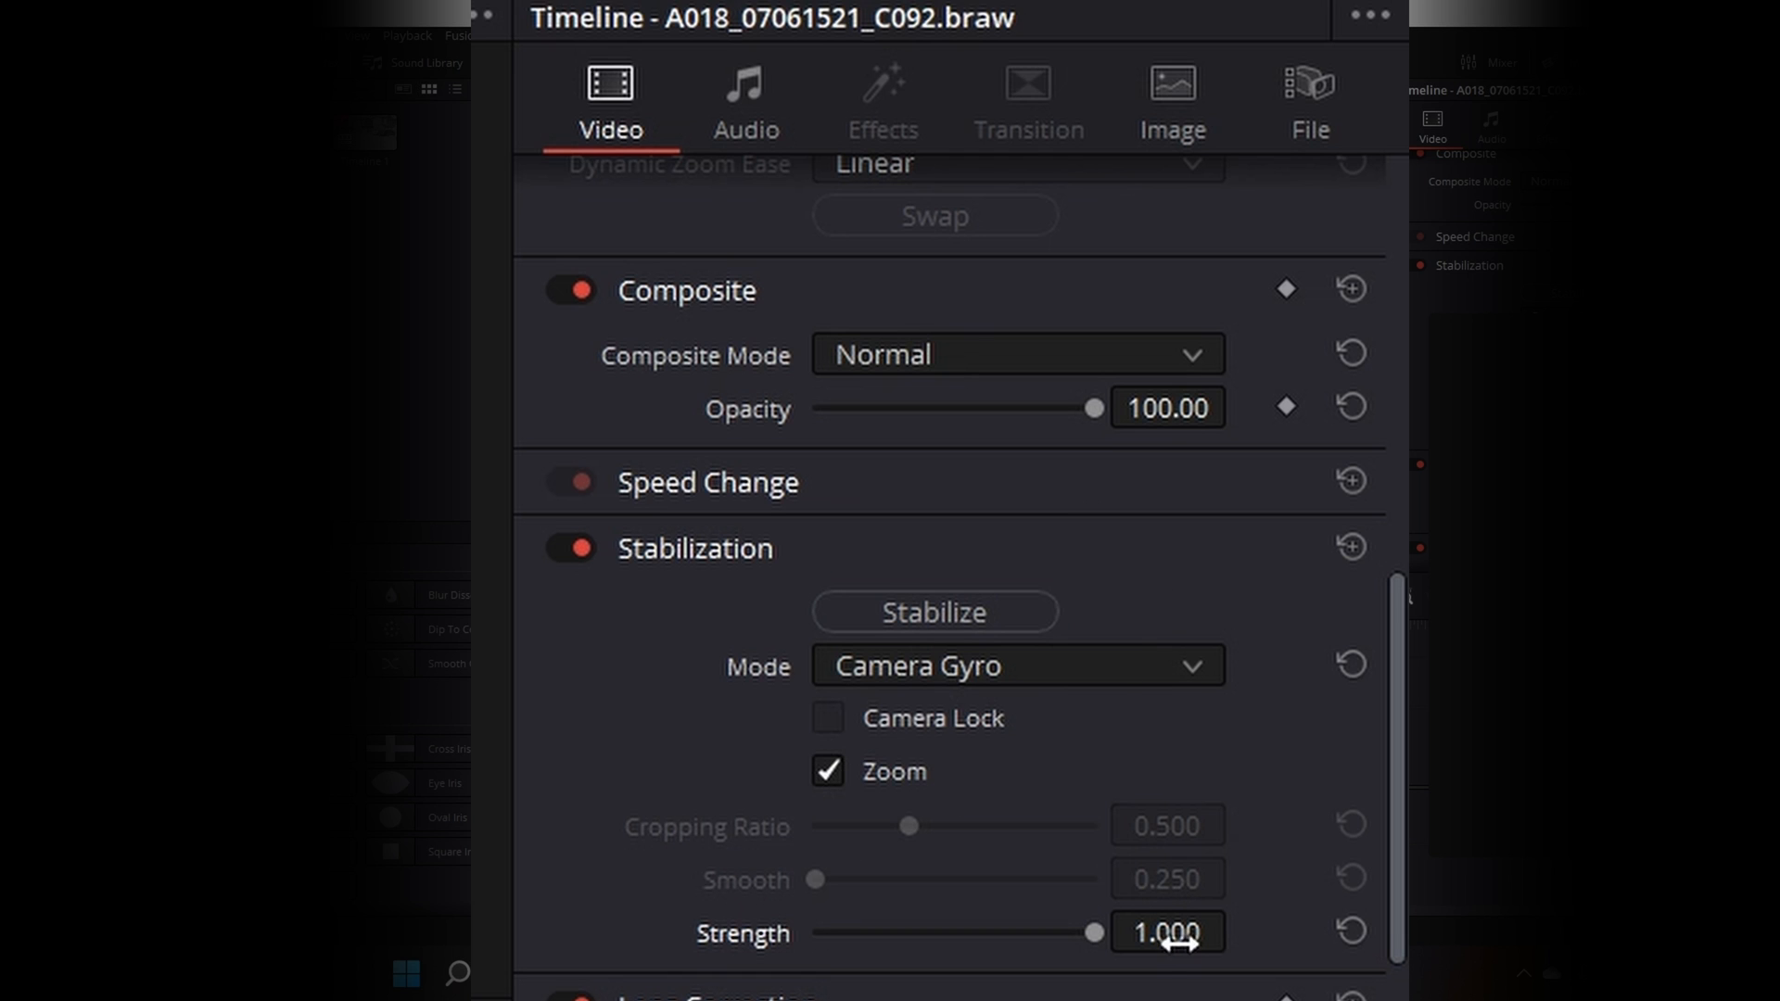
{"action": "mouse_move", "coordinate": [931, 625]}
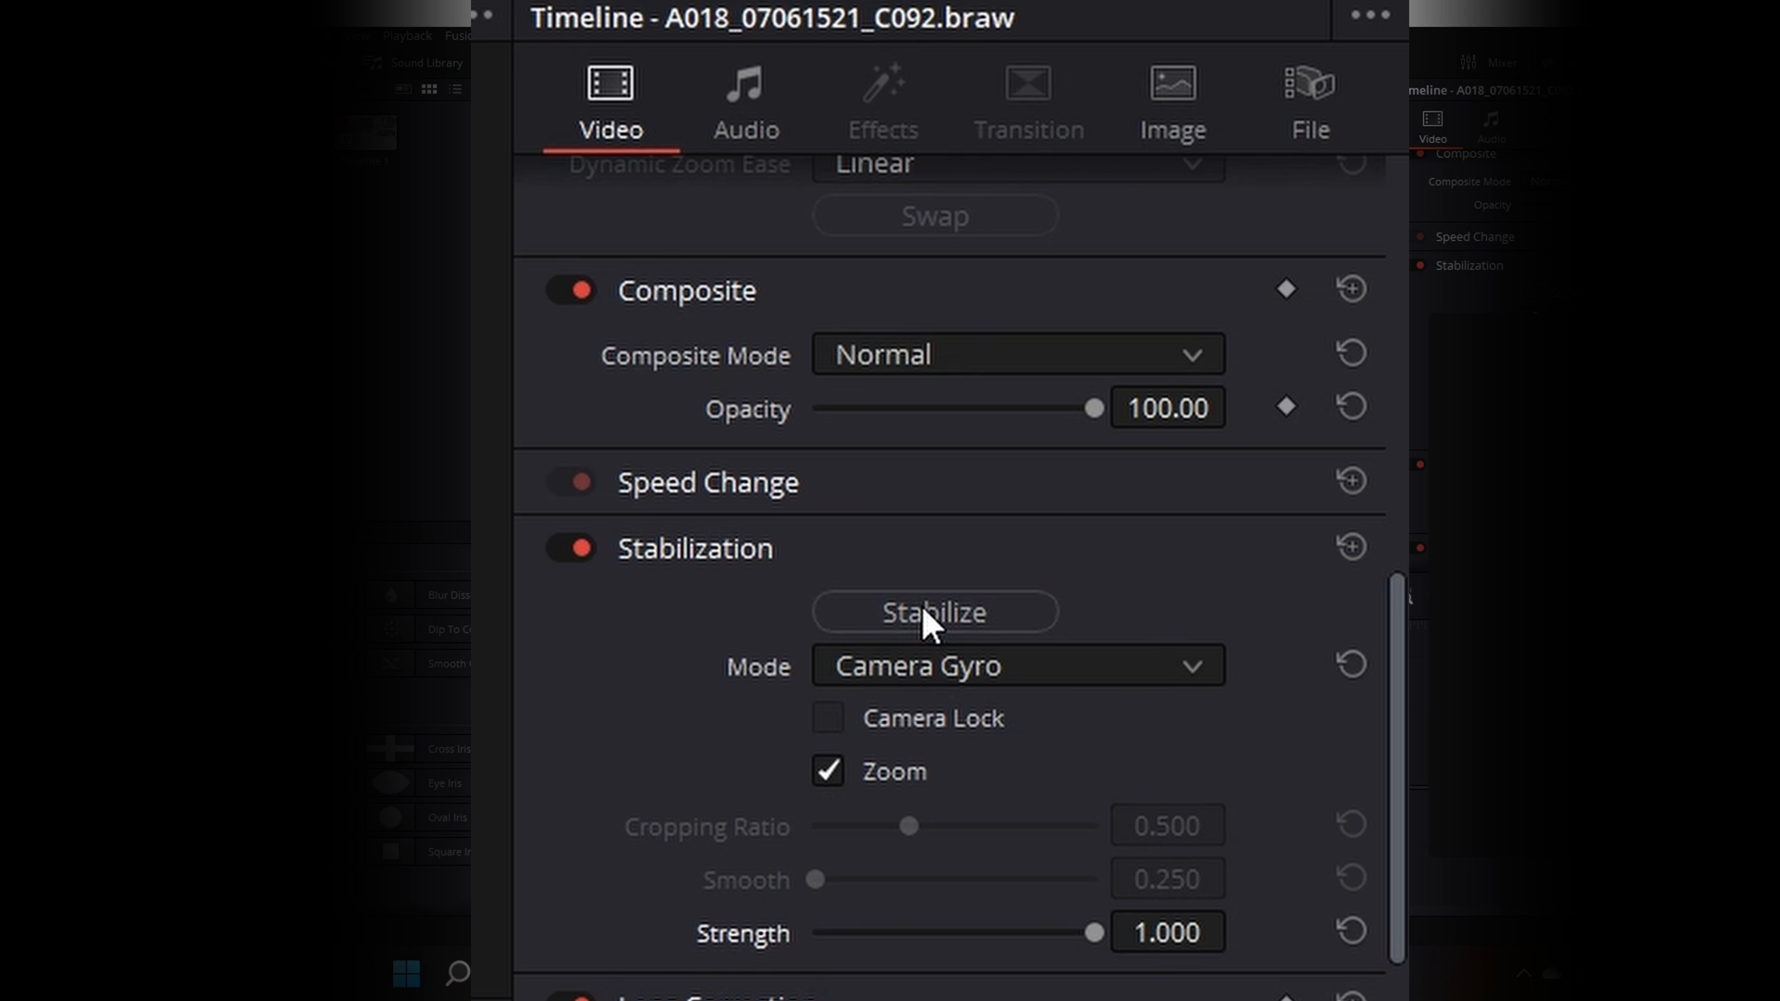
{"action": "mouse_move", "coordinate": [801, 652]}
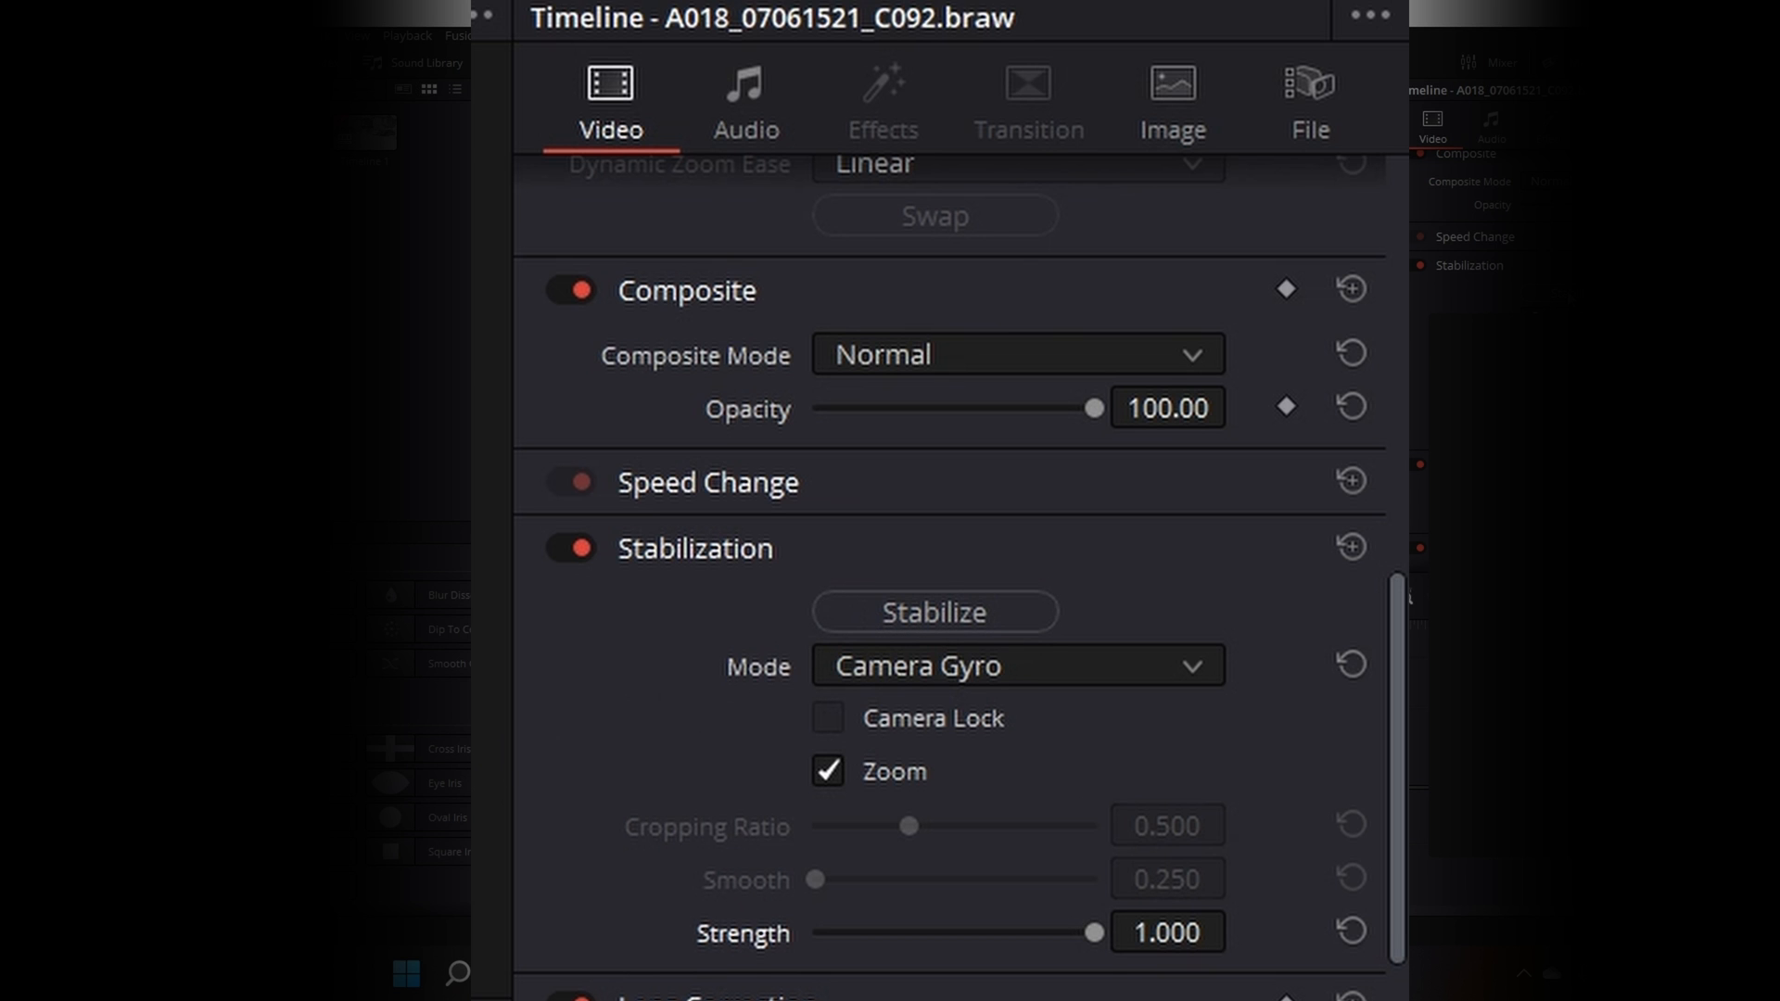
{"action": "left_click", "coordinate": [932, 610]}
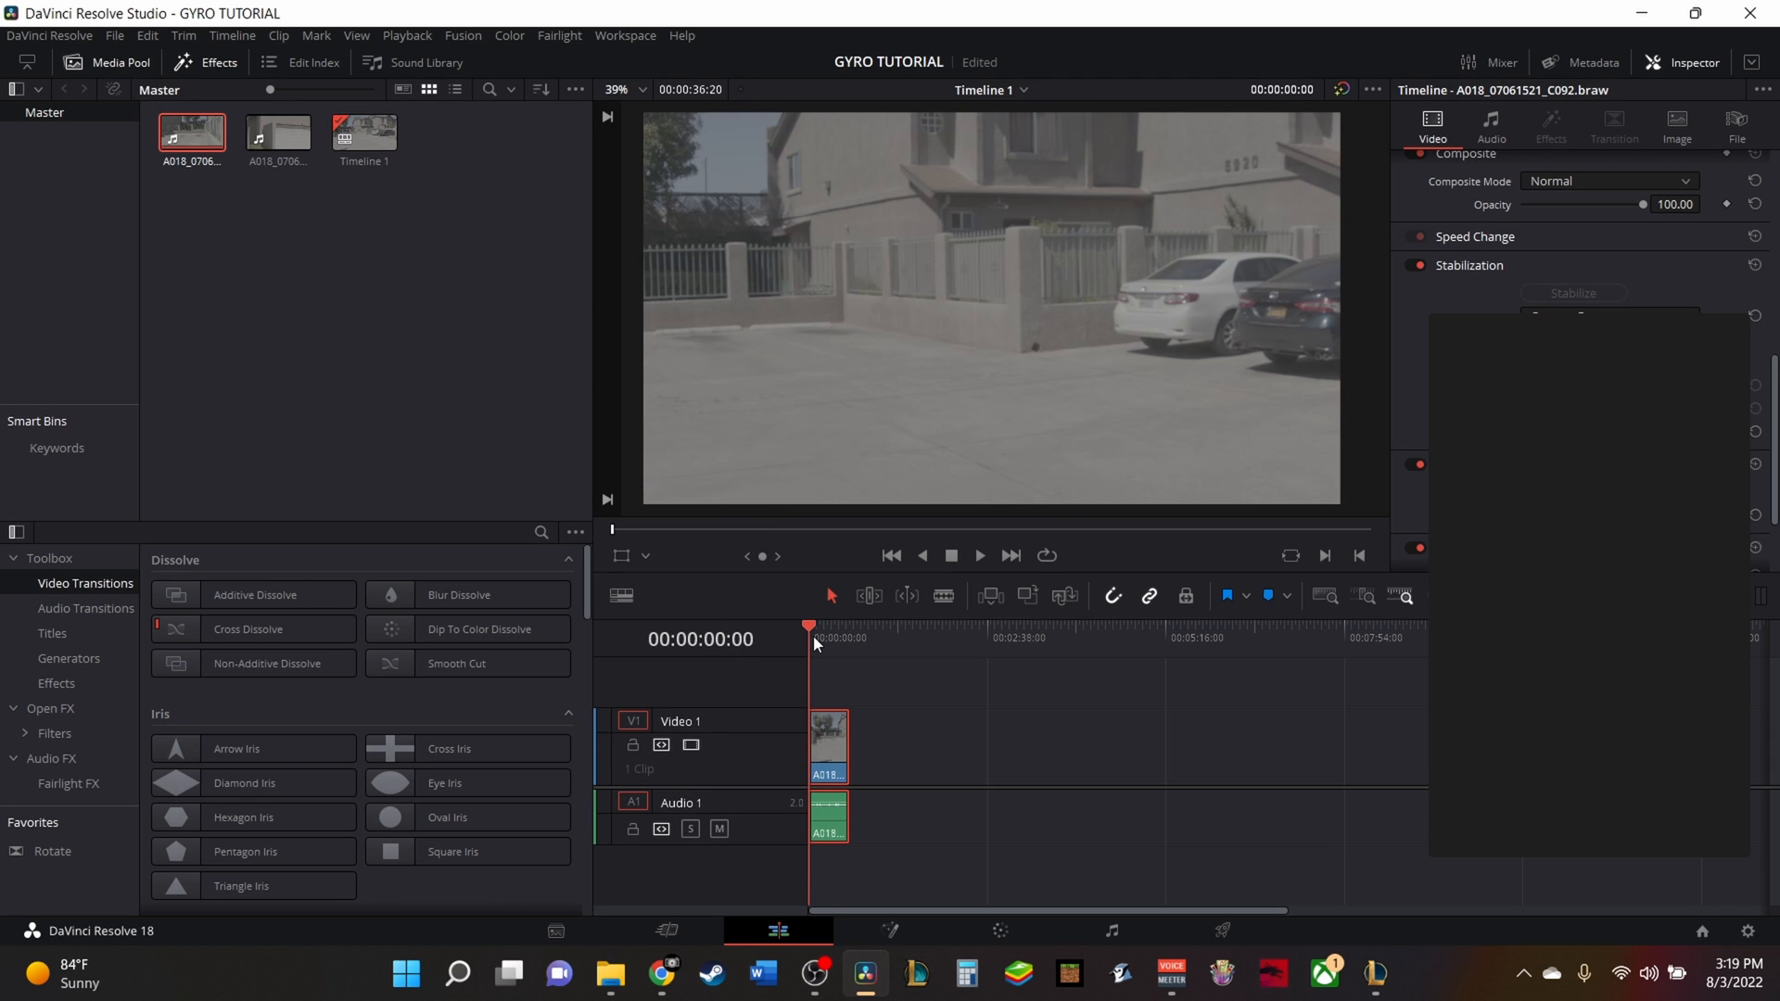
Play the stabilized street clip from the start of Timeline 1 to review it.
{"action": "left_click", "coordinate": [979, 556]}
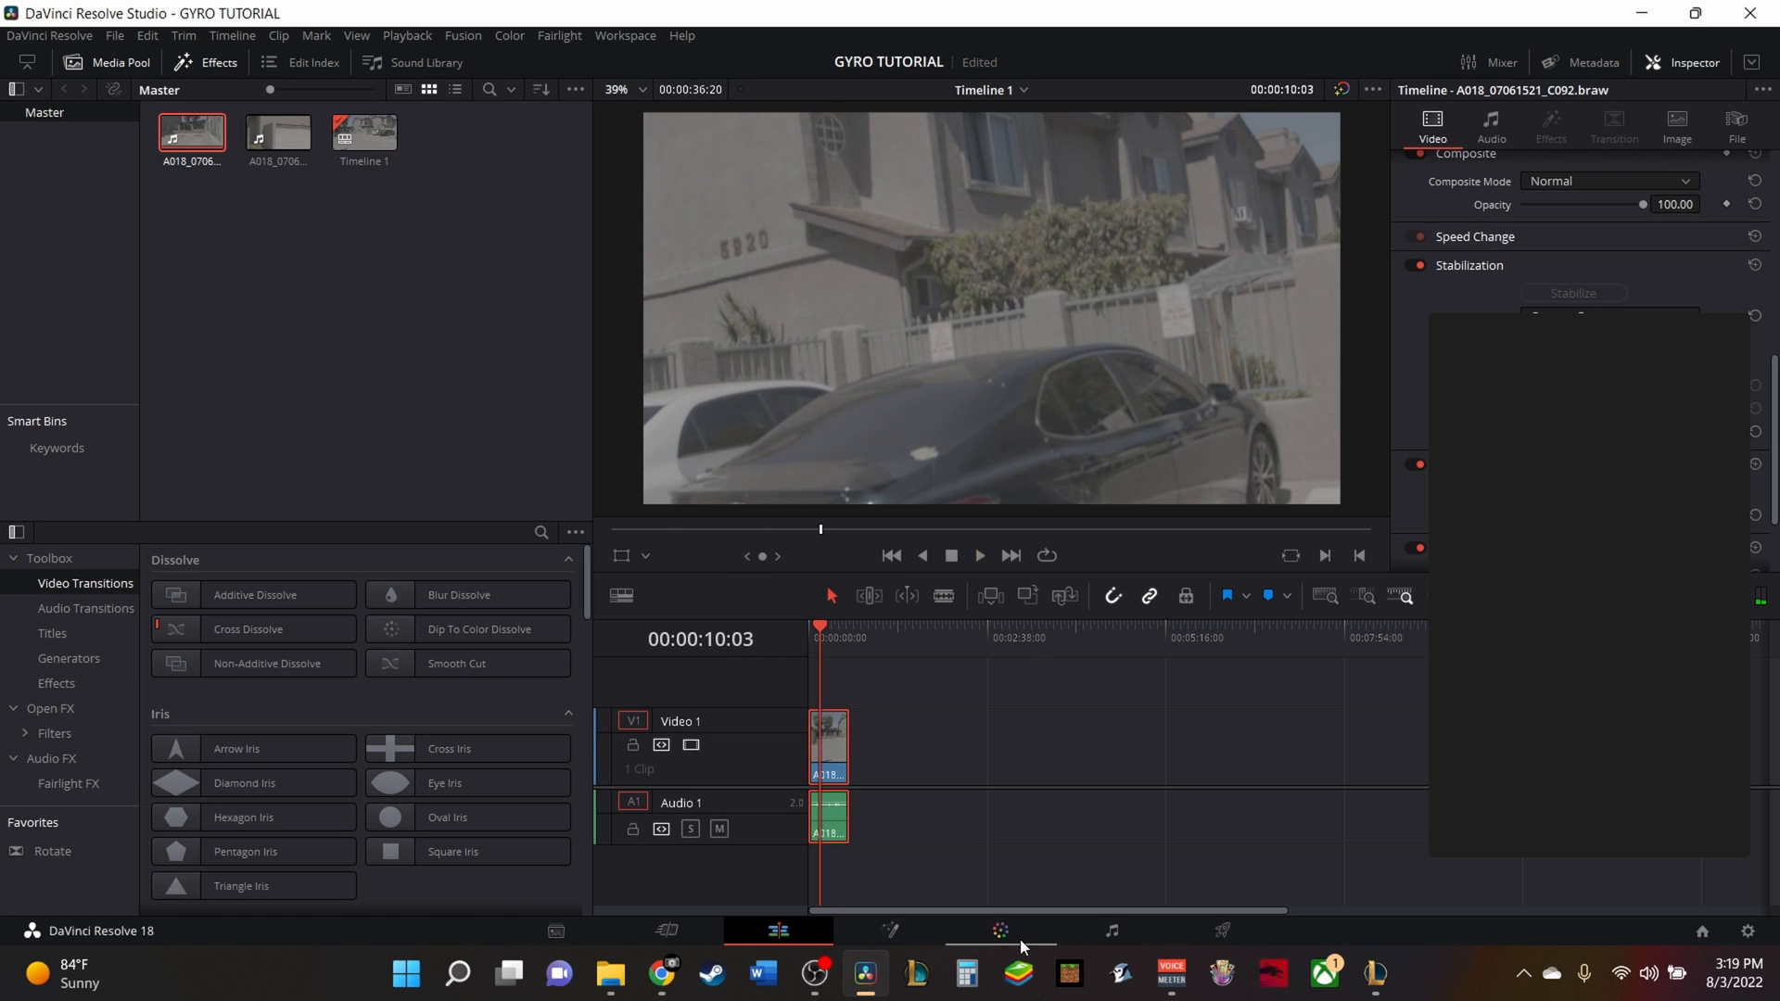
Switch to the Color page for the stabilized street clip.
{"action": "left_click", "coordinate": [998, 929]}
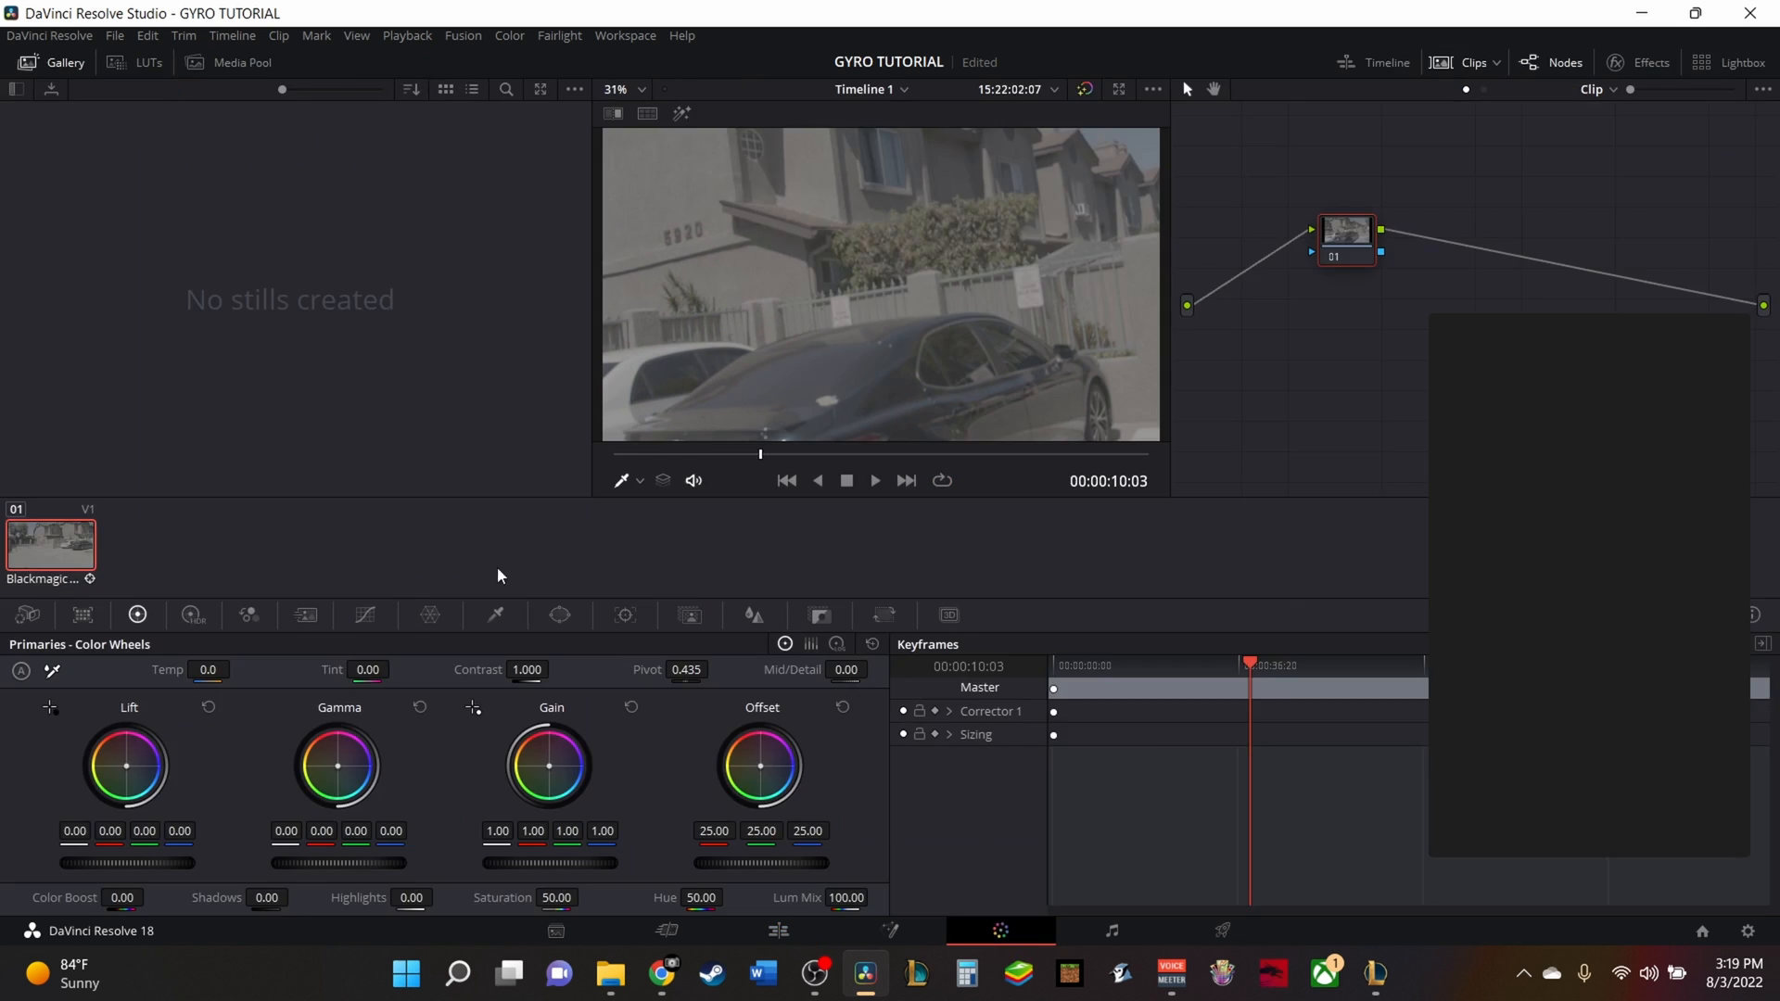
{"action": "left_click", "coordinate": [777, 930]}
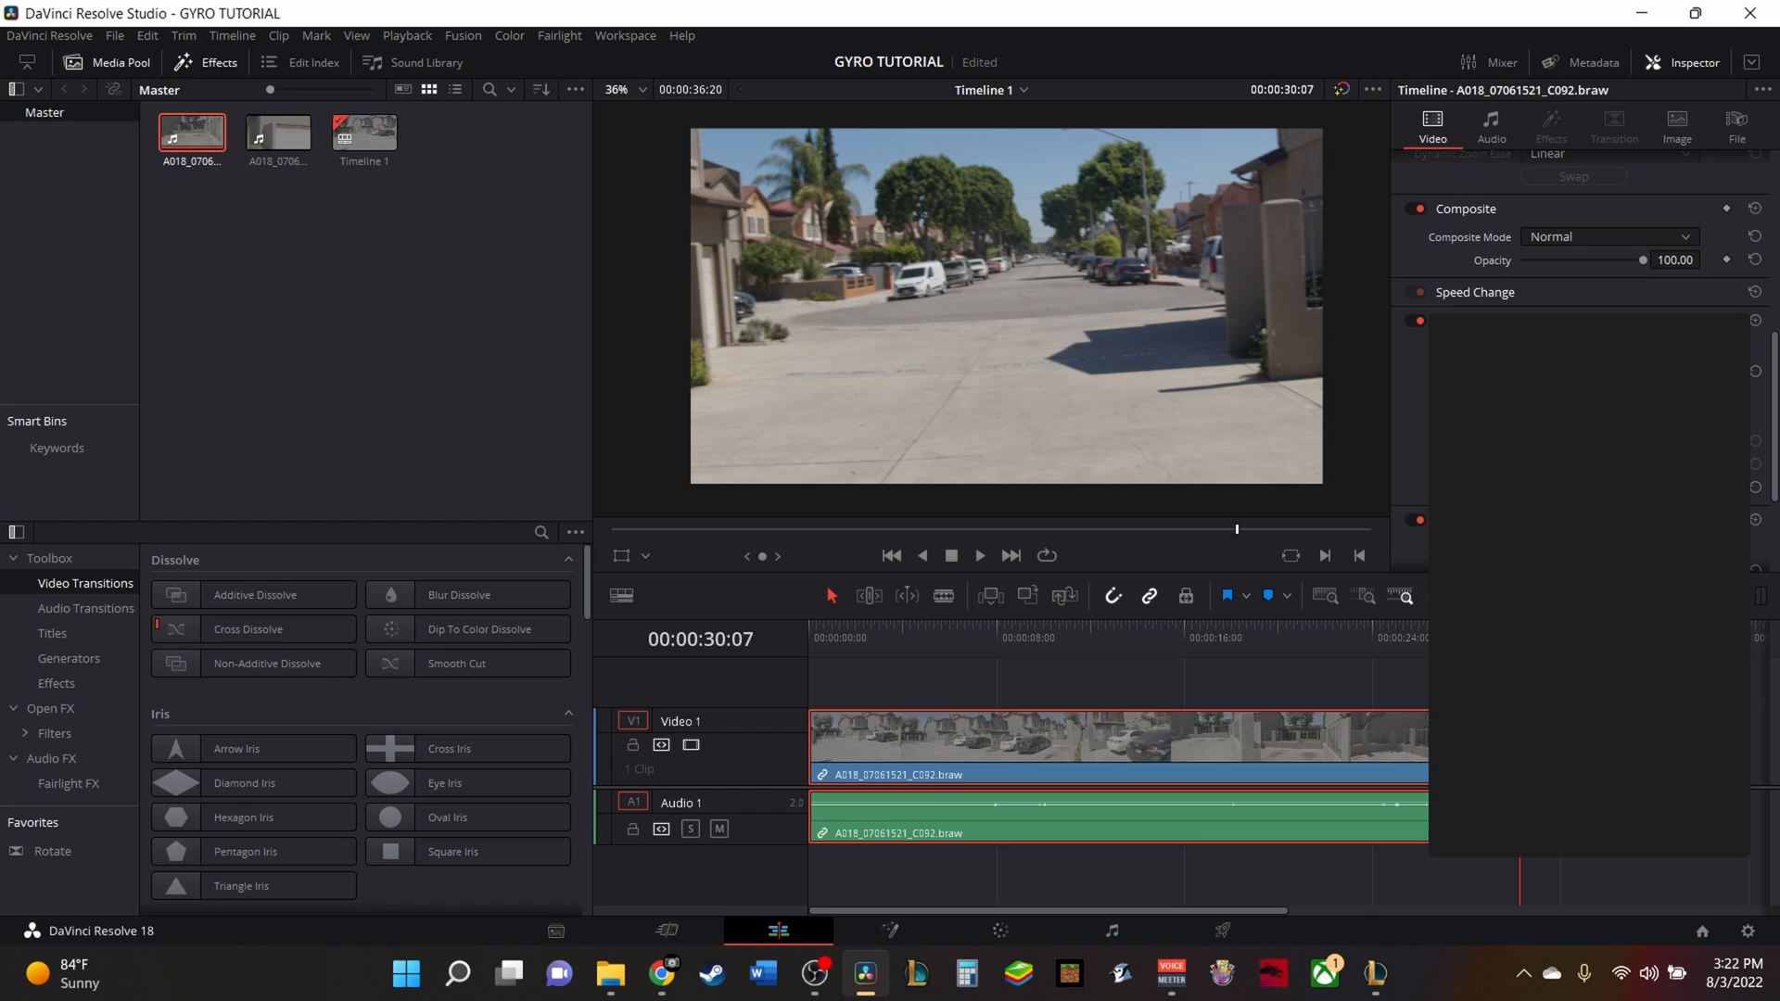